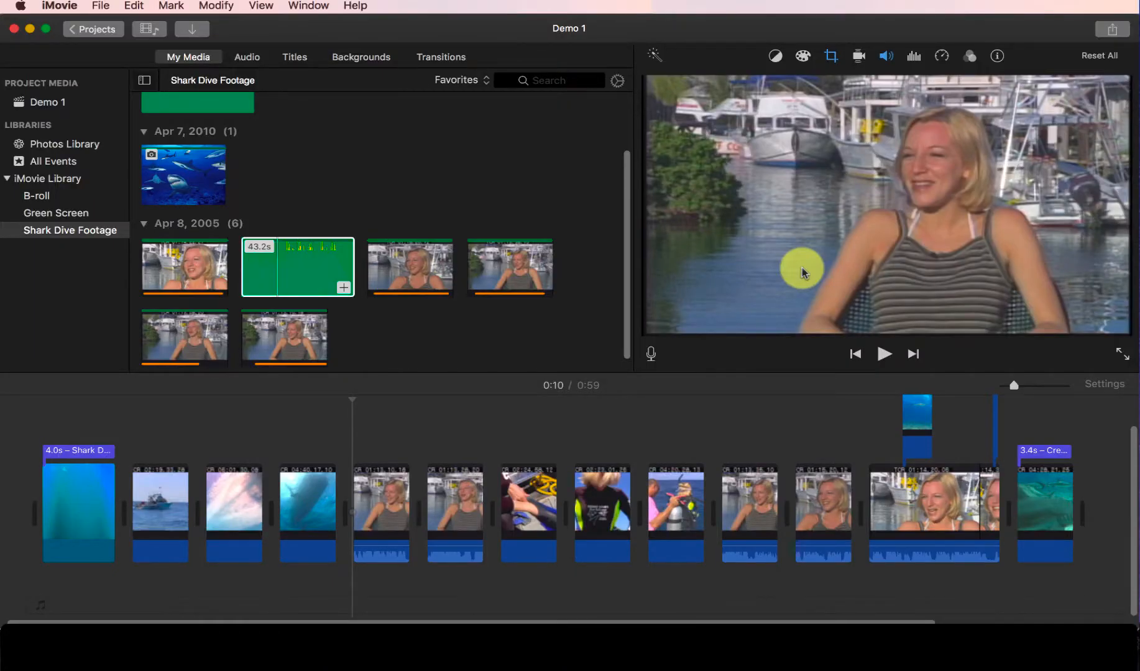
{"action": "mouse_move", "coordinate": [743, 339]}
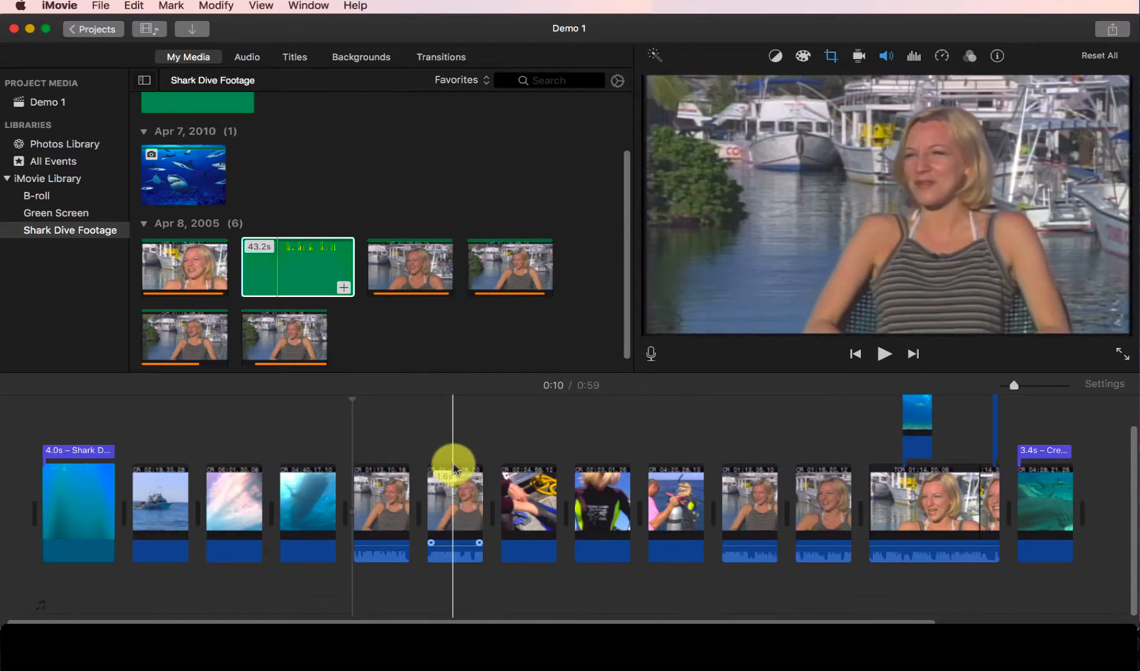
- Open the audio library and browse through iTunes and GarageBand to Sound Effects
{"action": "left_click", "coordinate": [538, 469]}
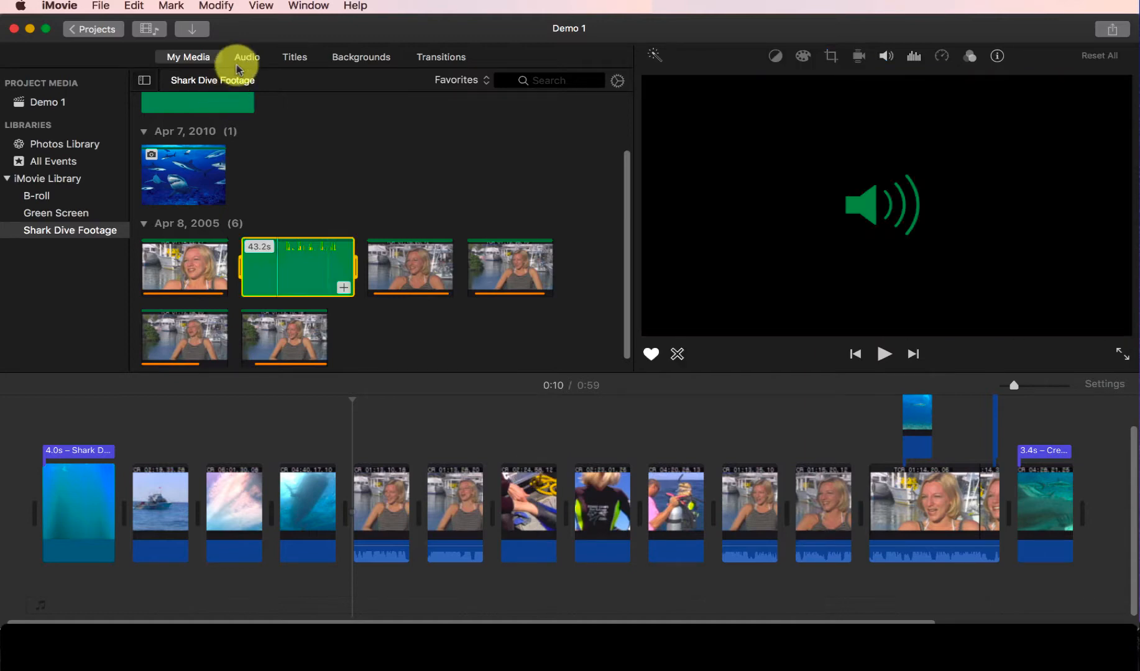
{"action": "left_click", "coordinate": [247, 57]}
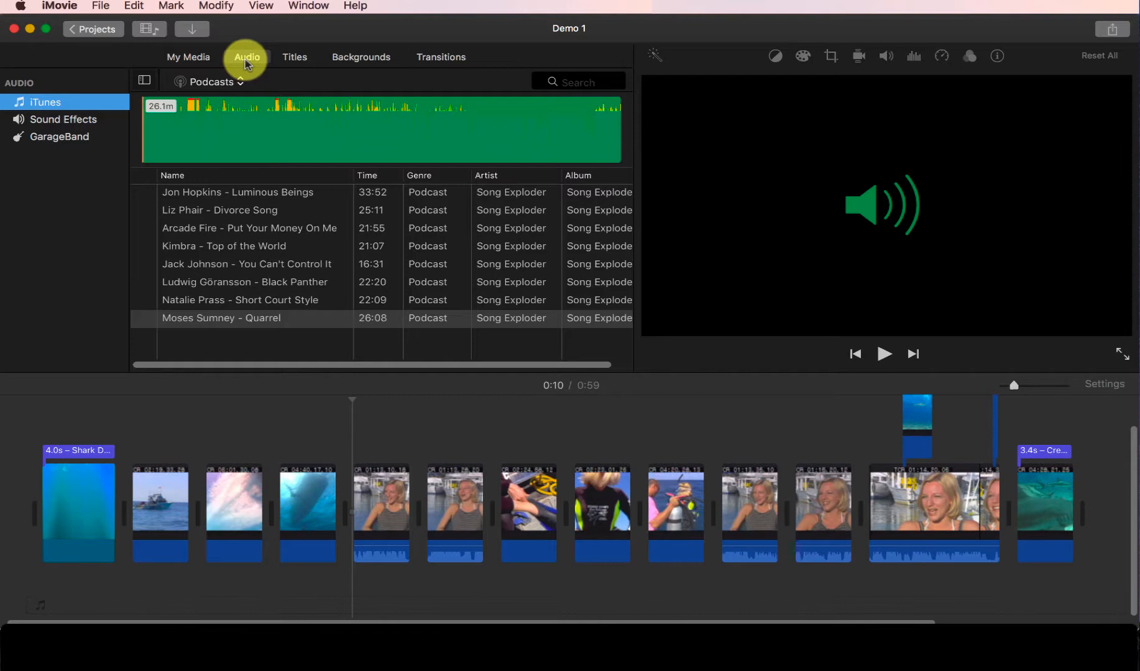
{"action": "left_click", "coordinate": [44, 102]}
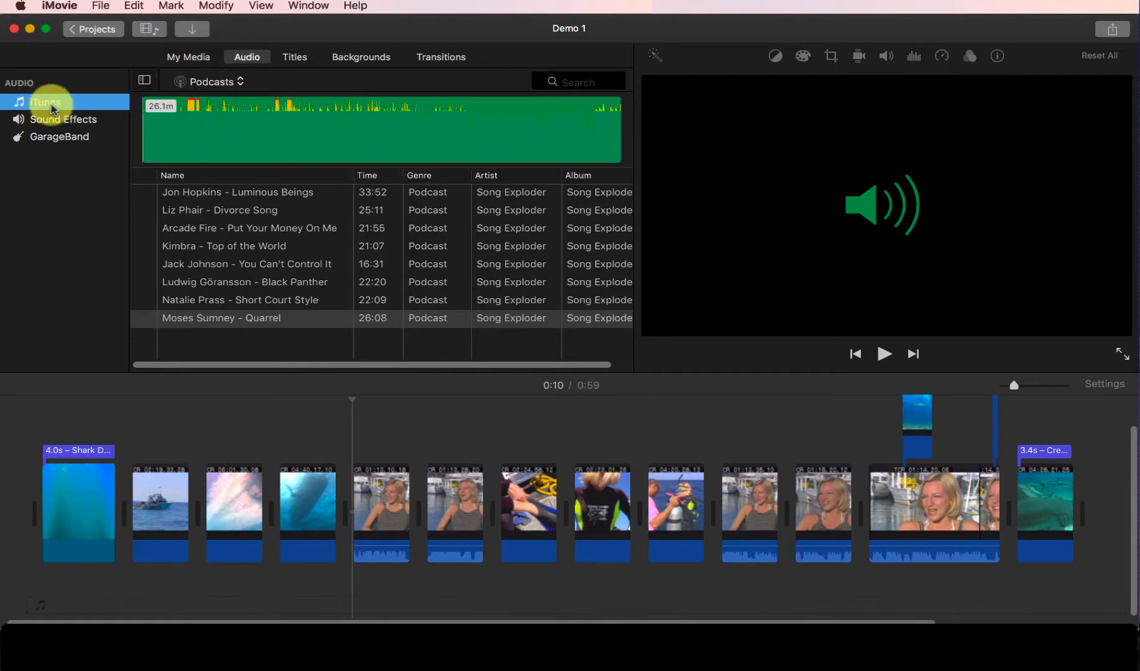
{"action": "mouse_move", "coordinate": [59, 137]}
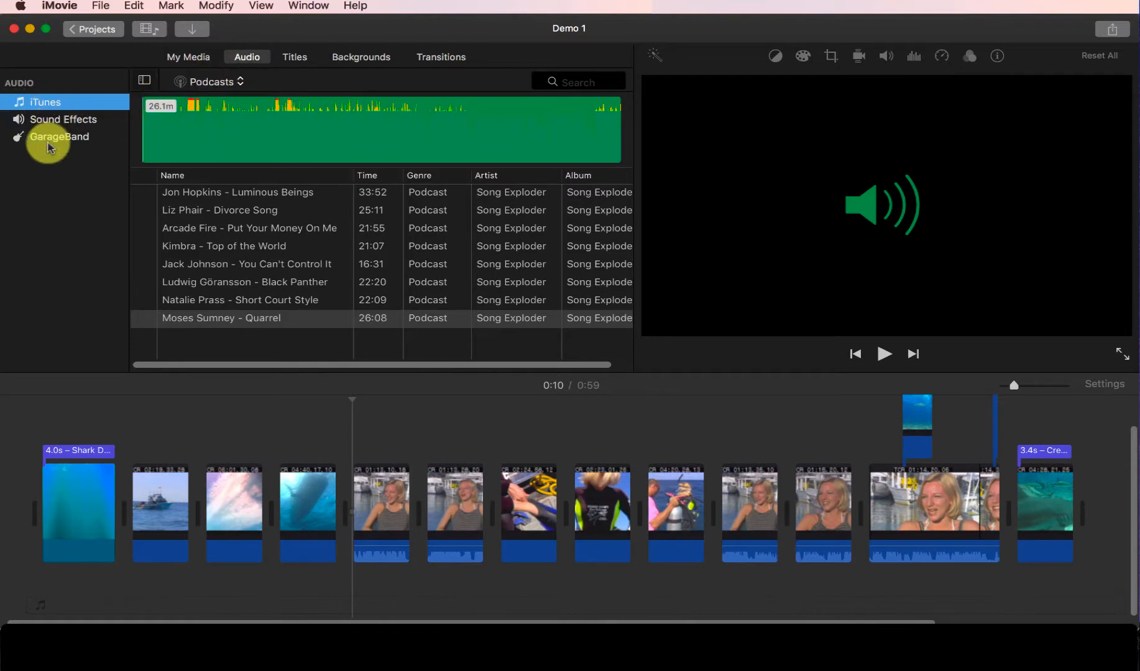
{"action": "left_click", "coordinate": [59, 136]}
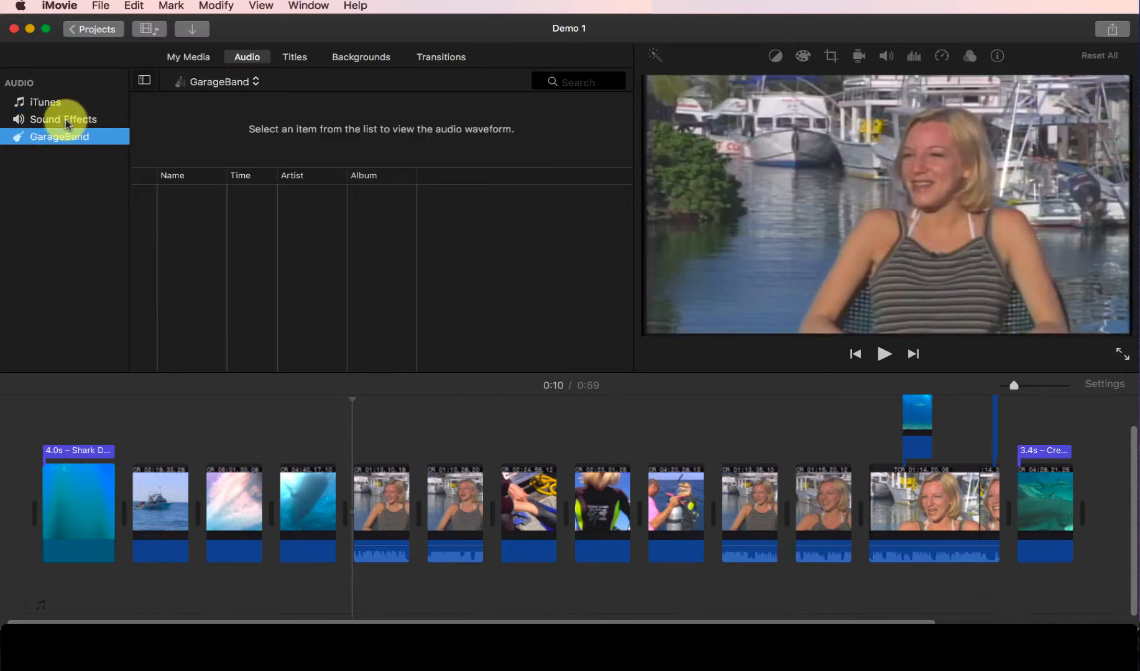
{"action": "left_click", "coordinate": [64, 119]}
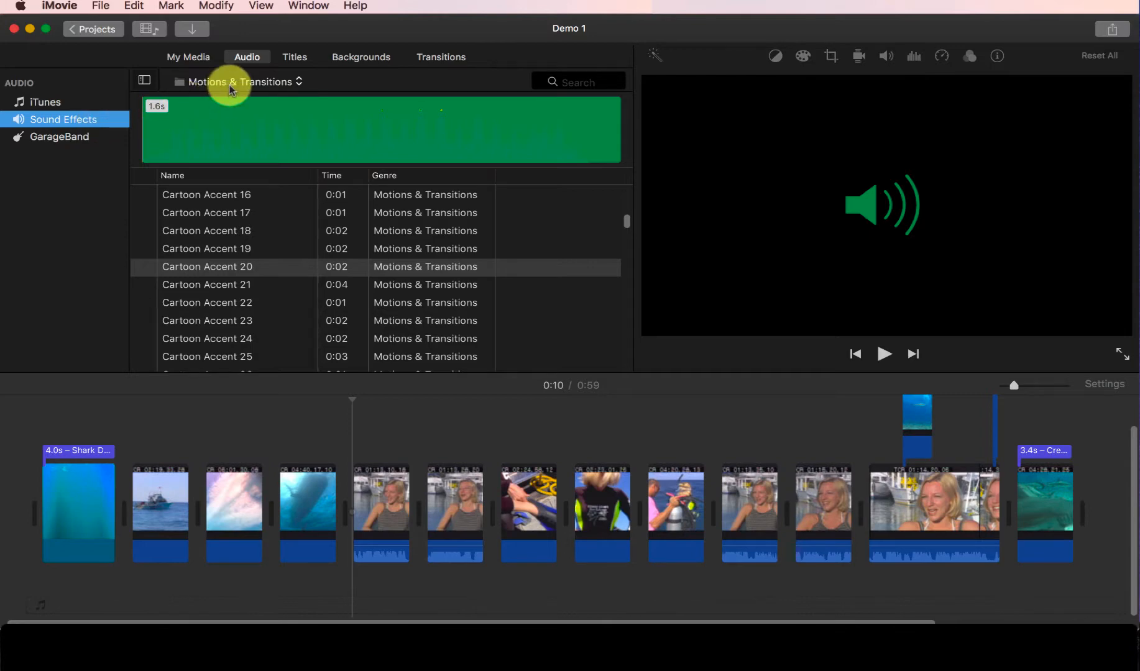
- Choose the top-level Sound Effects category, listing Alarm and Ambient Effect 1
{"action": "left_click", "coordinate": [240, 81]}
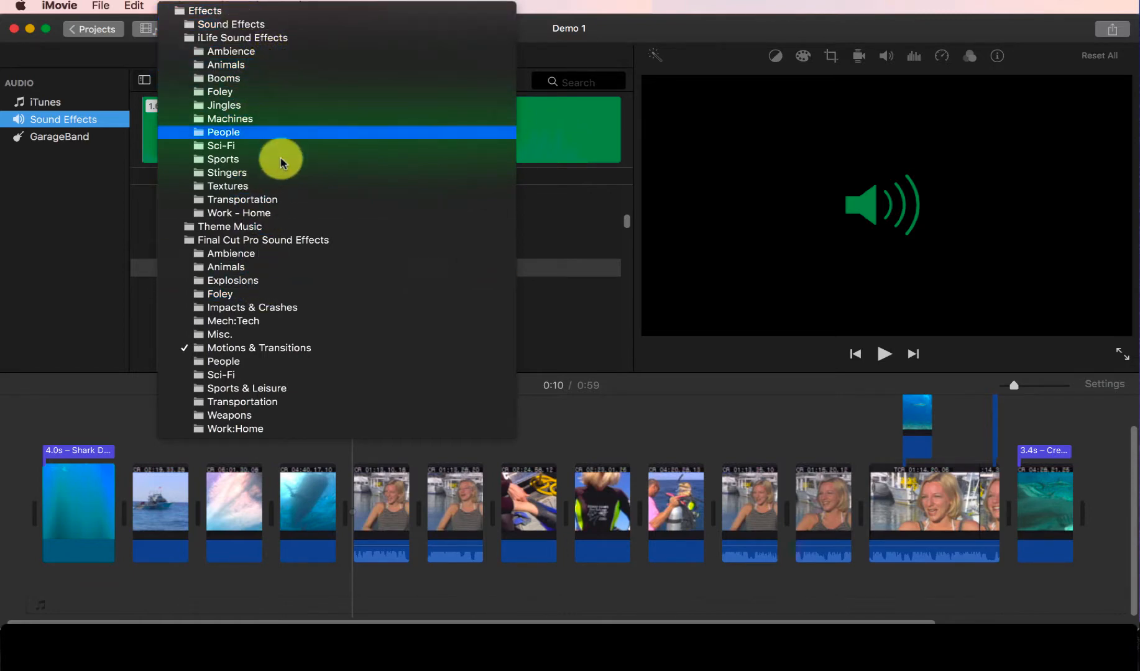
{"action": "mouse_move", "coordinate": [545, 75]}
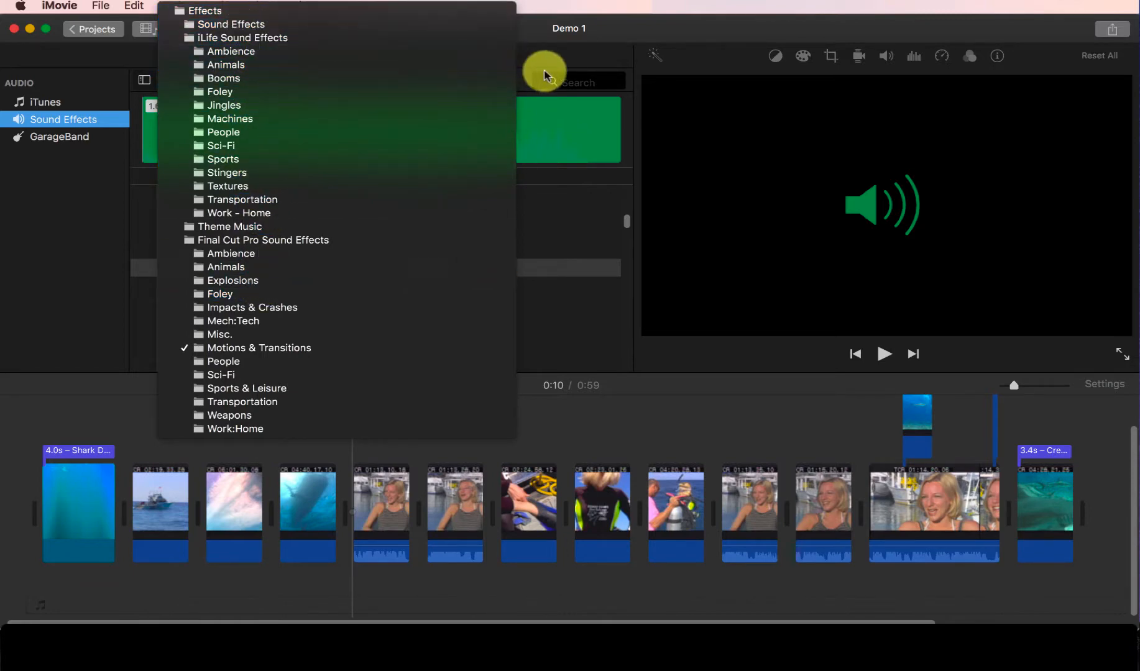
{"action": "left_click", "coordinate": [258, 348]}
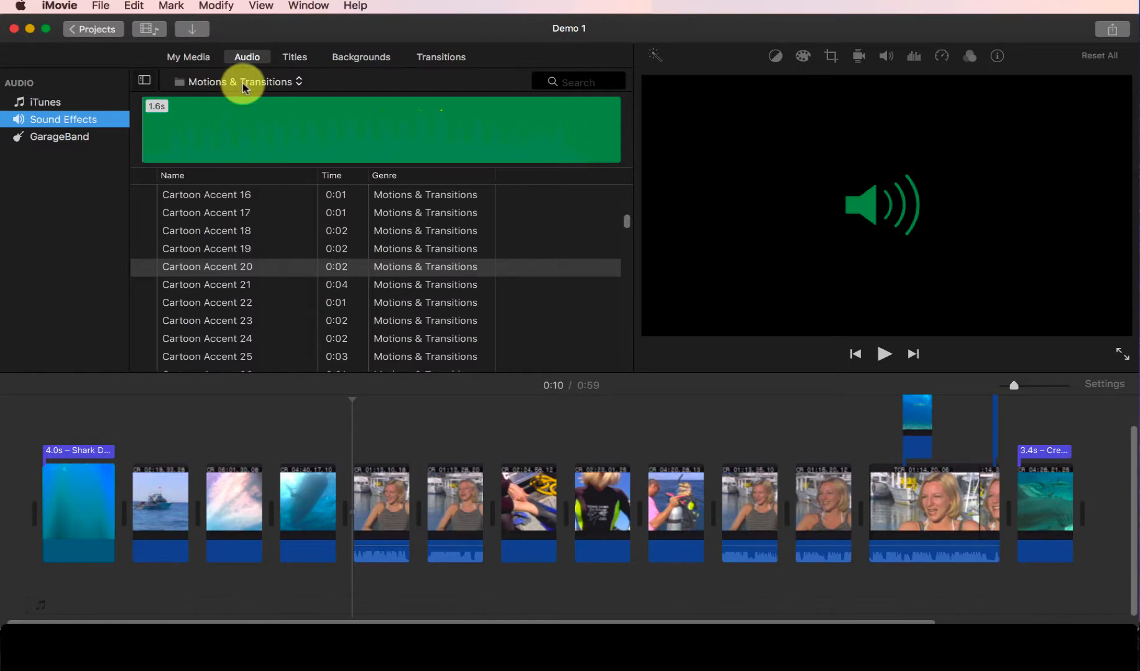
{"action": "left_click", "coordinate": [243, 81]}
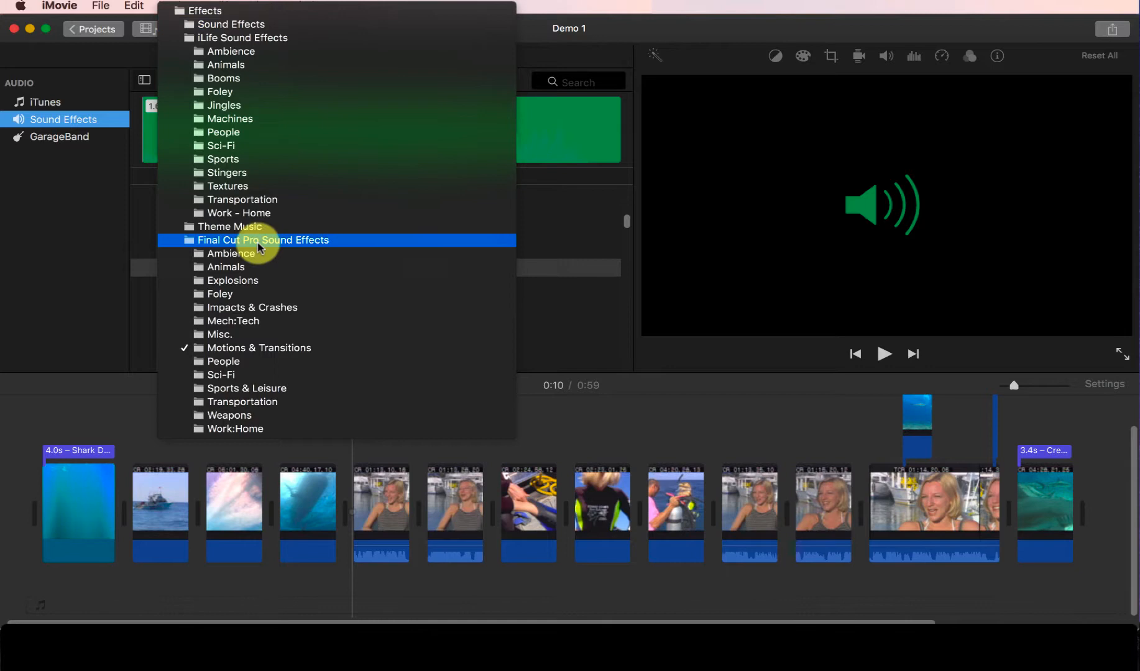
{"action": "mouse_move", "coordinate": [312, 243]}
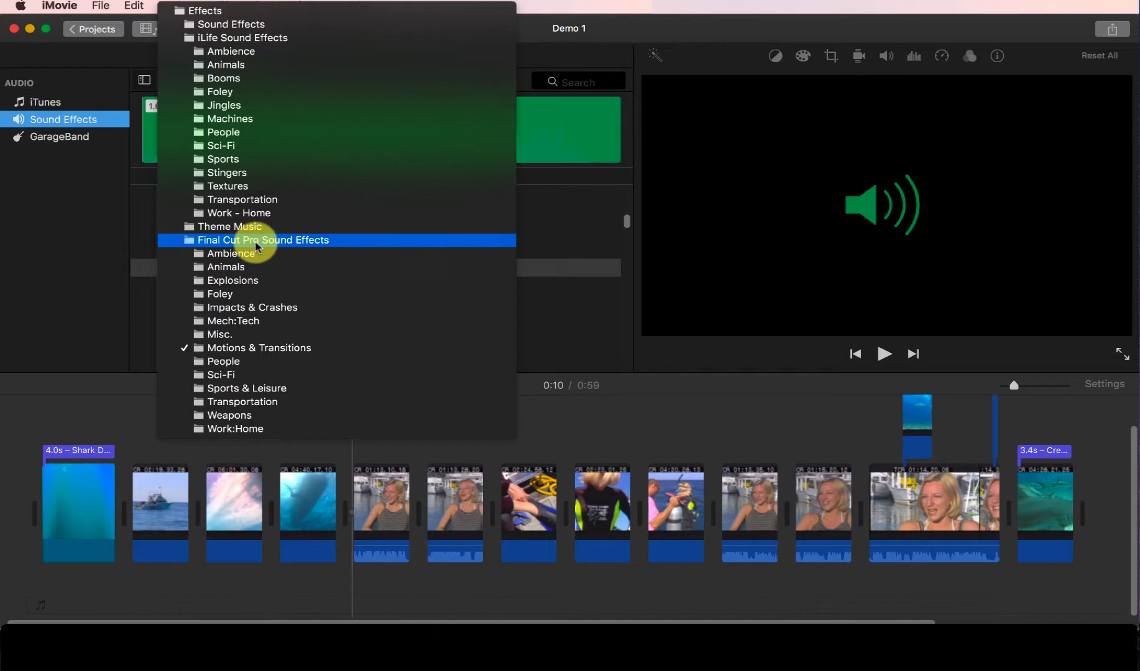
{"action": "mouse_move", "coordinate": [243, 38]}
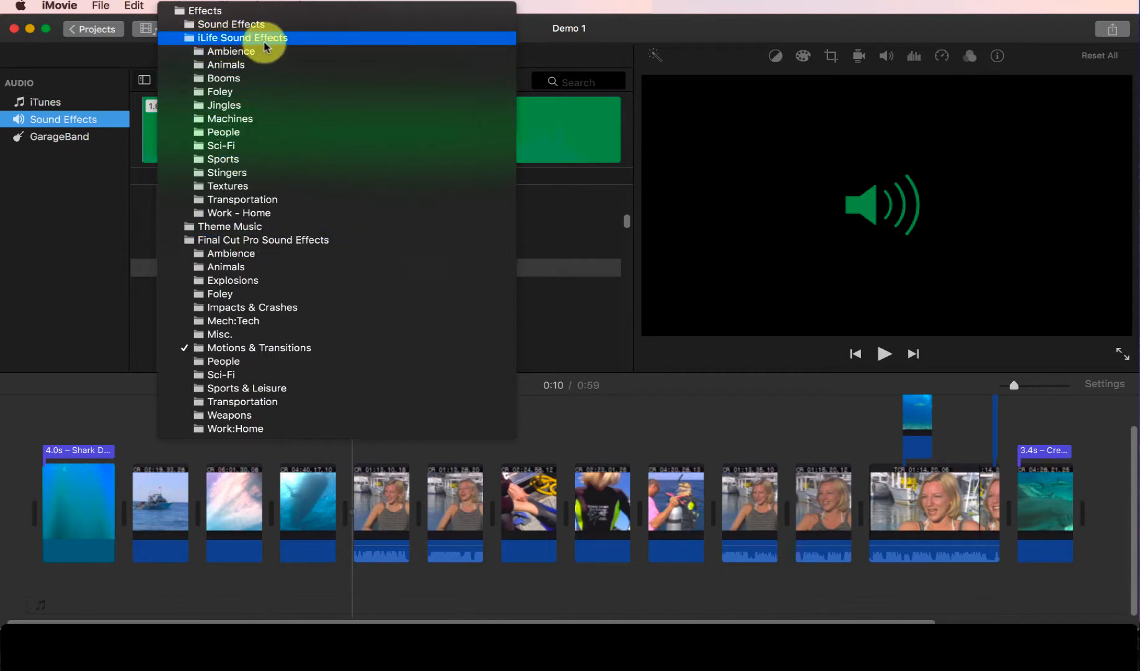
{"action": "mouse_move", "coordinate": [299, 39]}
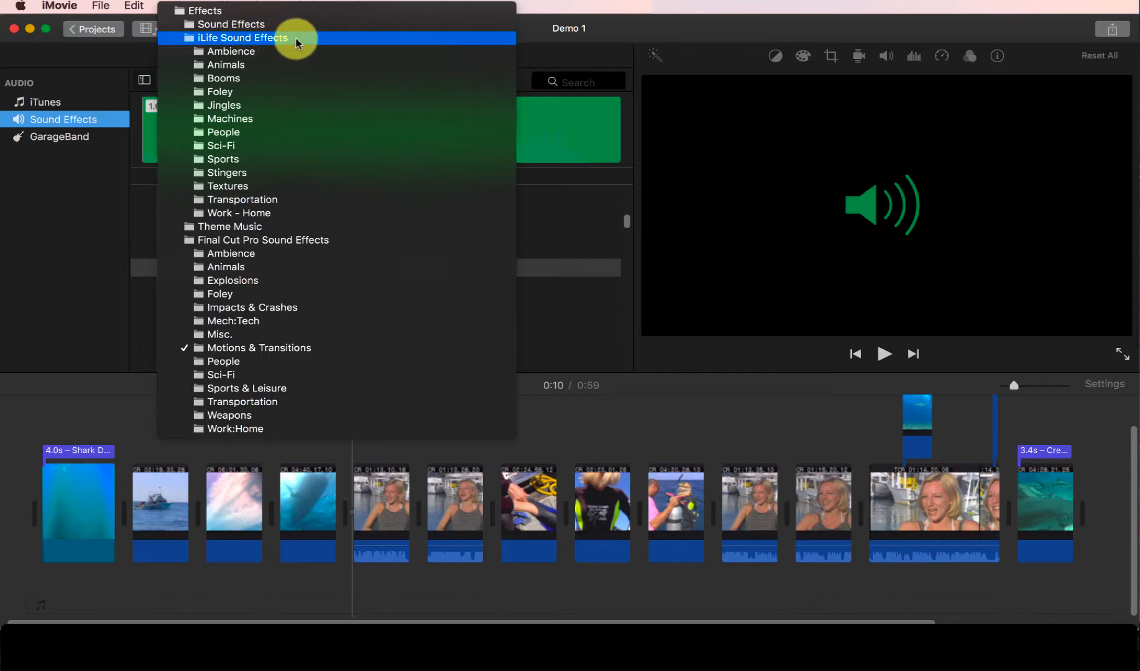
{"action": "mouse_move", "coordinate": [229, 25]}
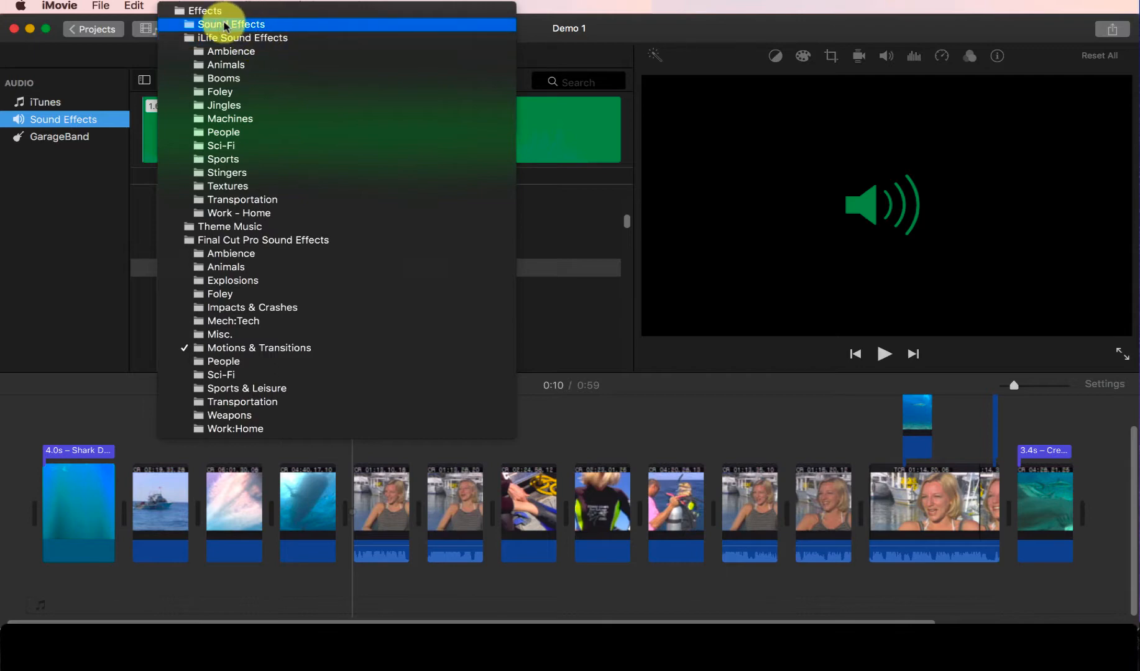
{"action": "left_click", "coordinate": [230, 24]}
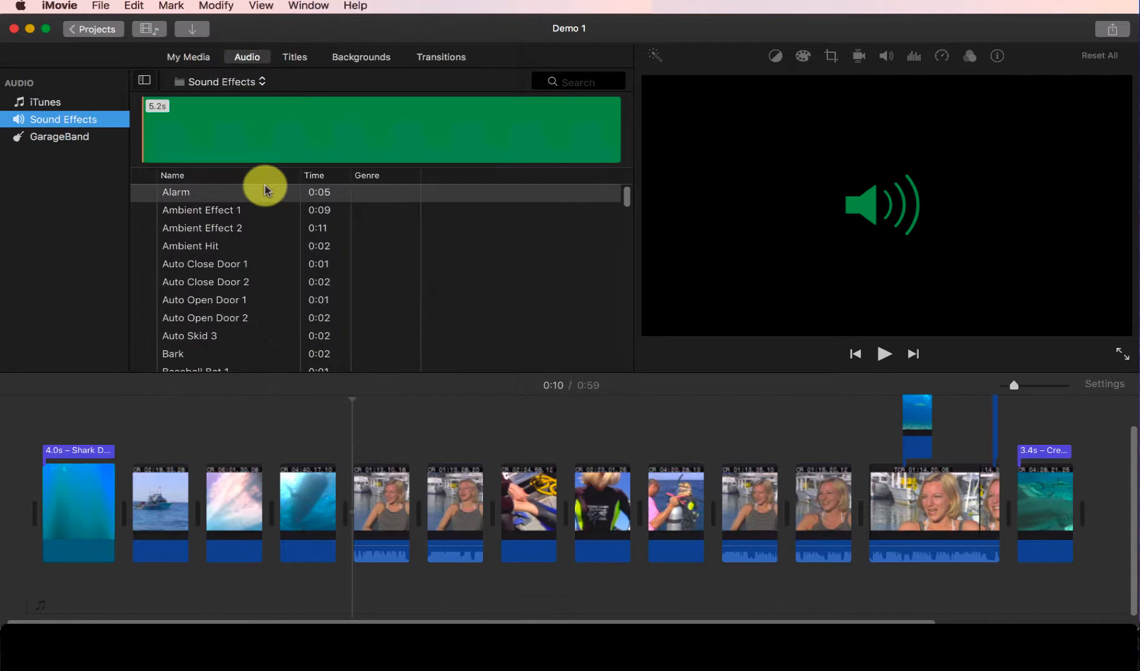
{"action": "scroll", "scroll_direction": "down", "scroll_amount": 3}
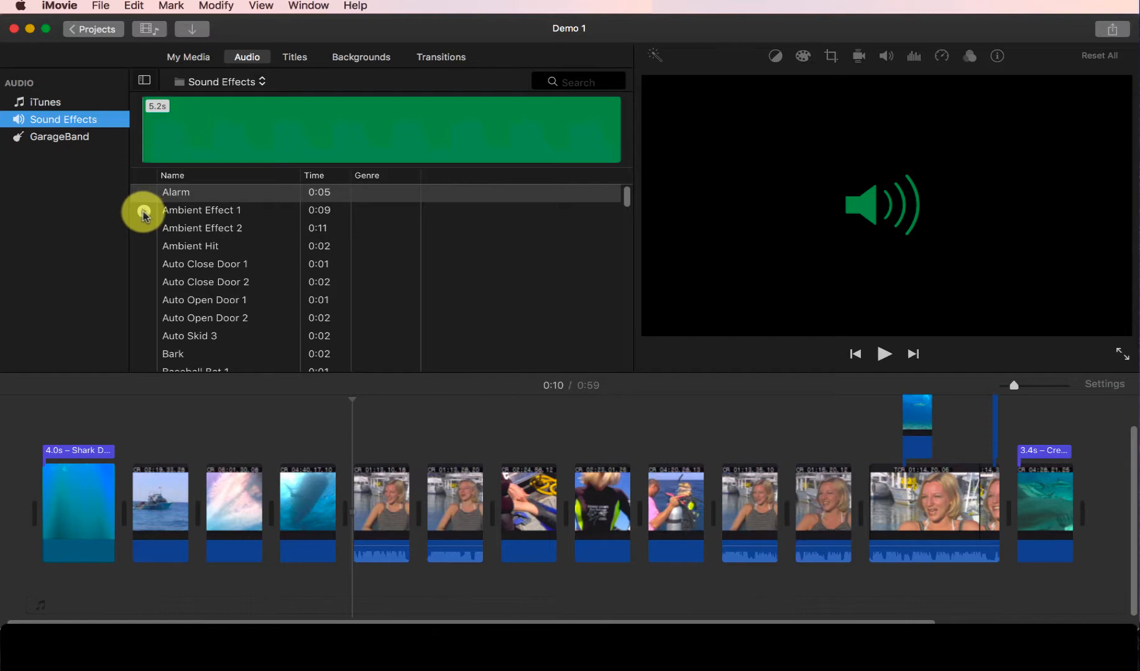
{"action": "left_click", "coordinate": [202, 210]}
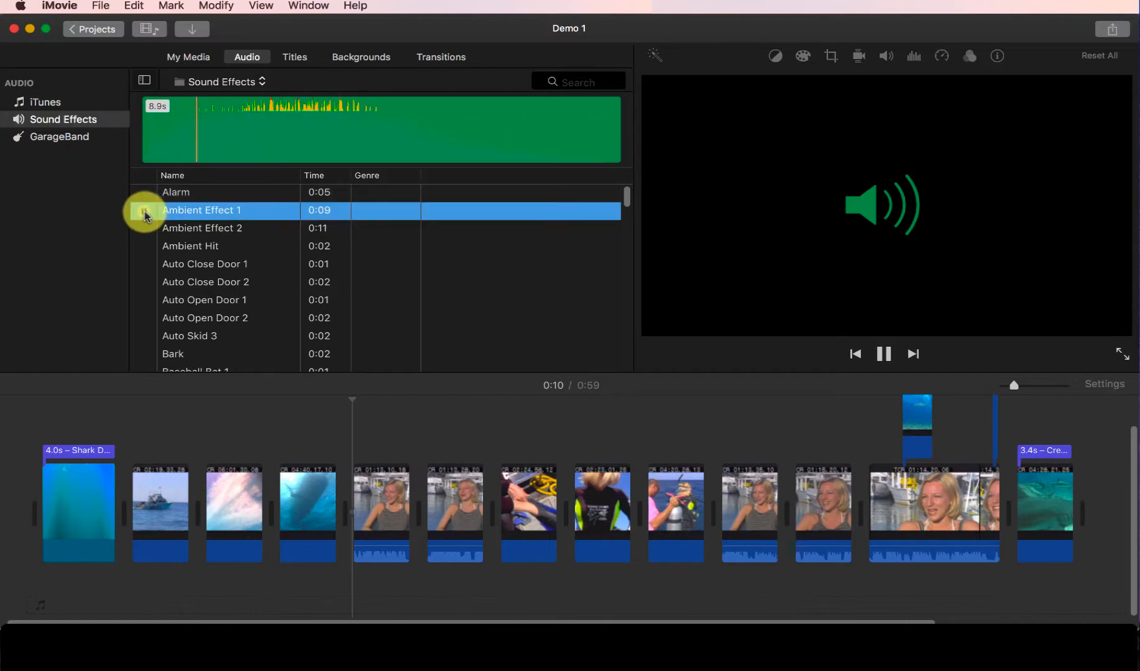
{"action": "left_click", "coordinate": [204, 227]}
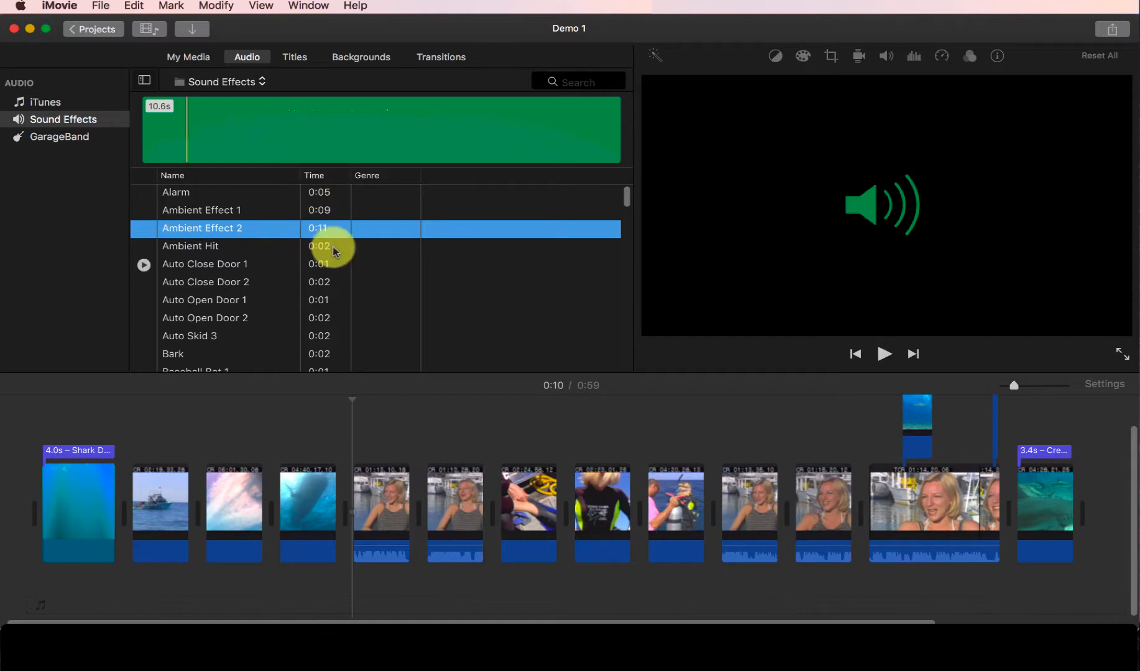
{"action": "mouse_move", "coordinate": [327, 227]}
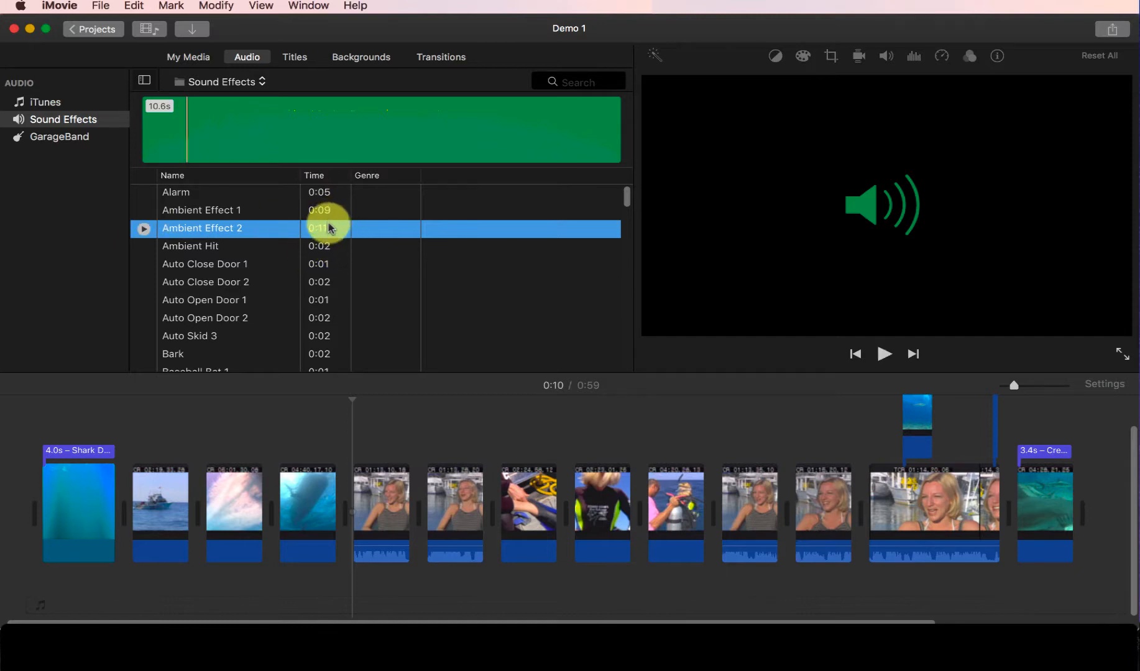
{"action": "mouse_move", "coordinate": [279, 341]}
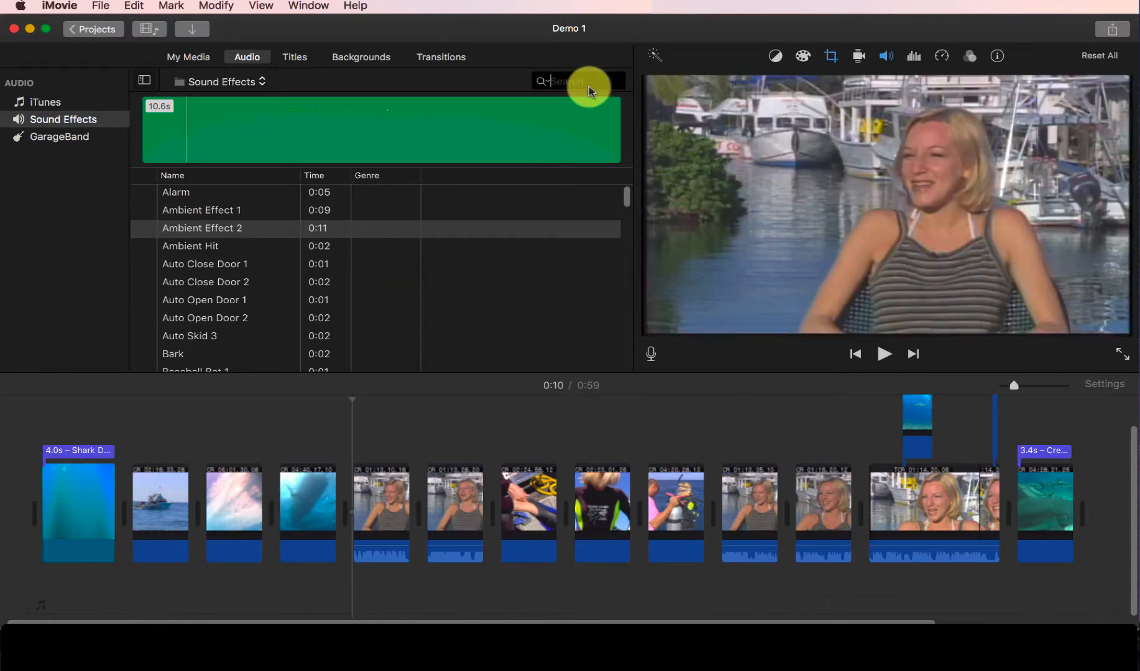
- Search all Effects for 'ship' and preview Ship in Heavy Sea
{"action": "type", "text": "ship"}
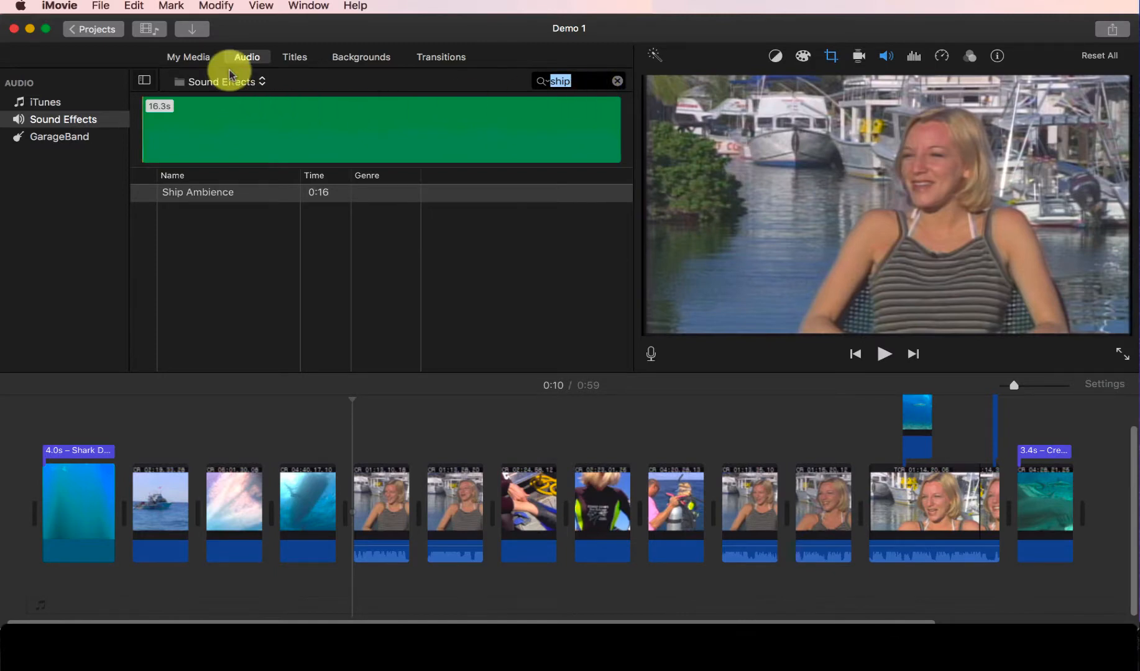
{"action": "left_click", "coordinate": [222, 81]}
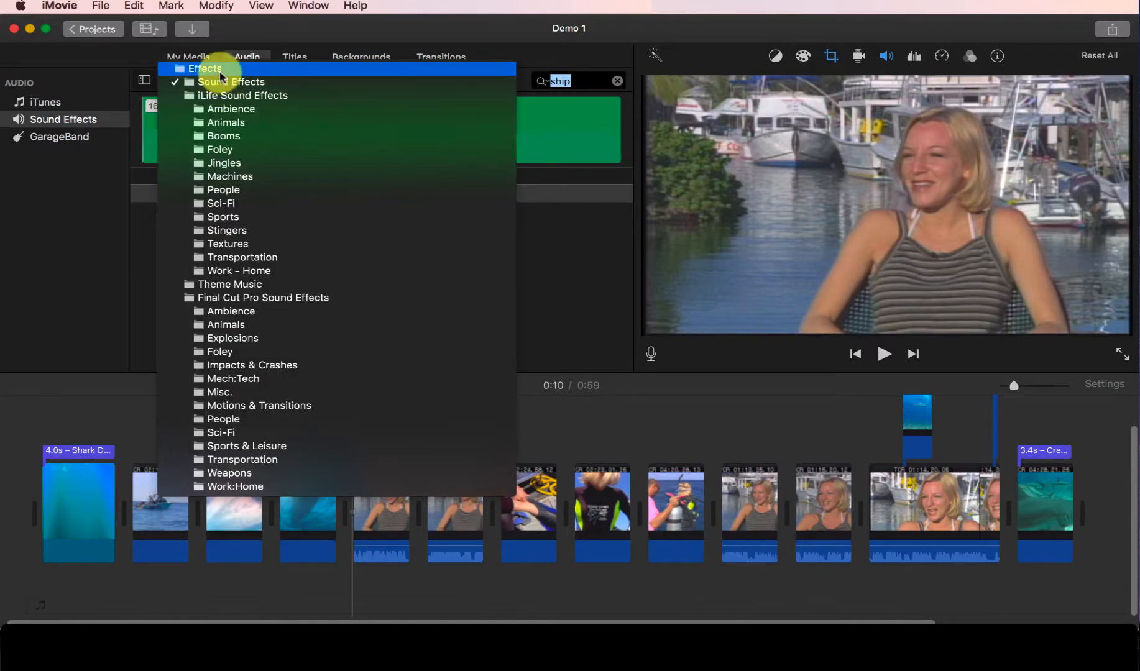
{"action": "left_click", "coordinate": [206, 69]}
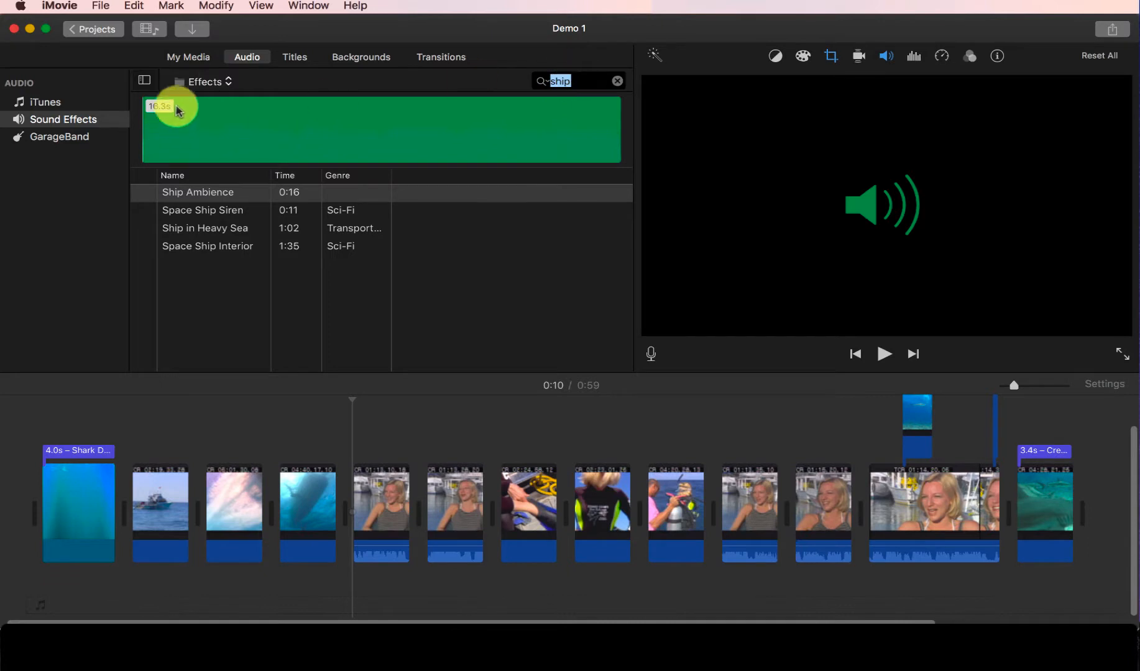
{"action": "left_click", "coordinate": [198, 192]}
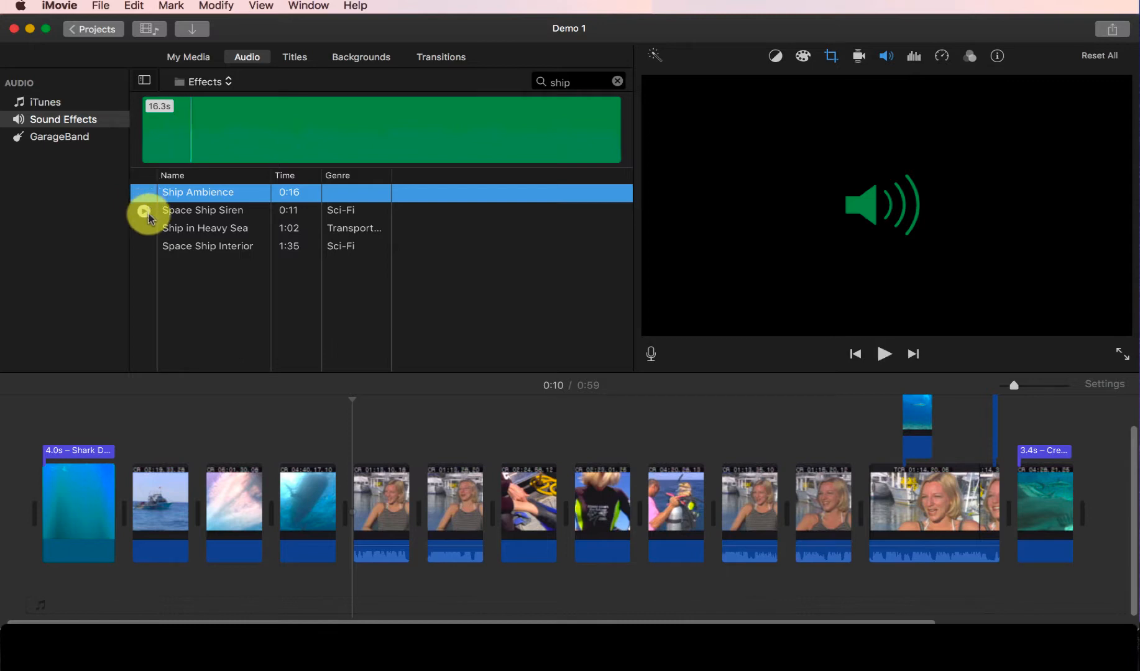
{"action": "left_click", "coordinate": [203, 210]}
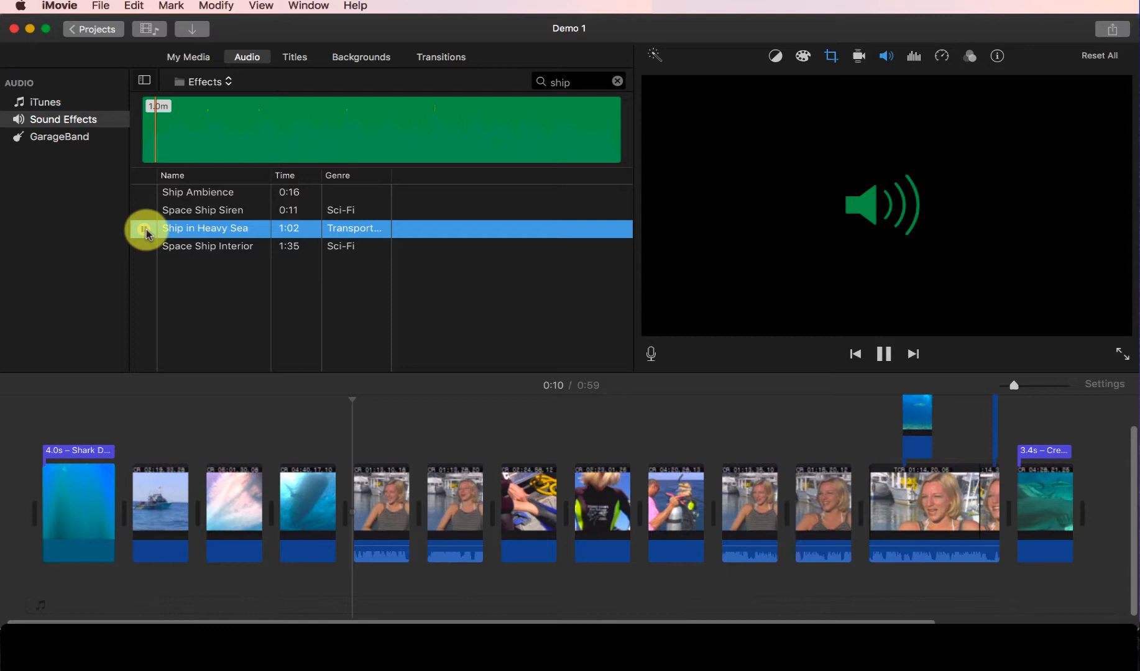
{"action": "left_click", "coordinate": [884, 355]}
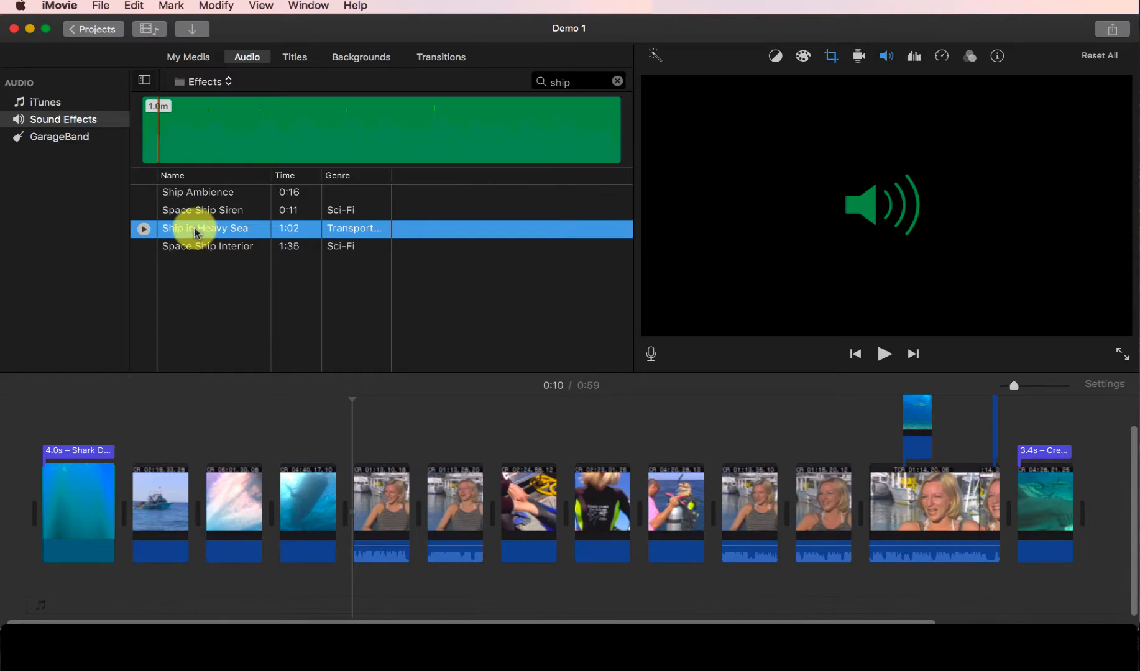
- Place Ship in Heavy Sea under the boat clip, trimmed to 6.2 seconds
{"action": "left_click_drag", "start_coordinate": [205, 228], "coordinate": [138, 426]}
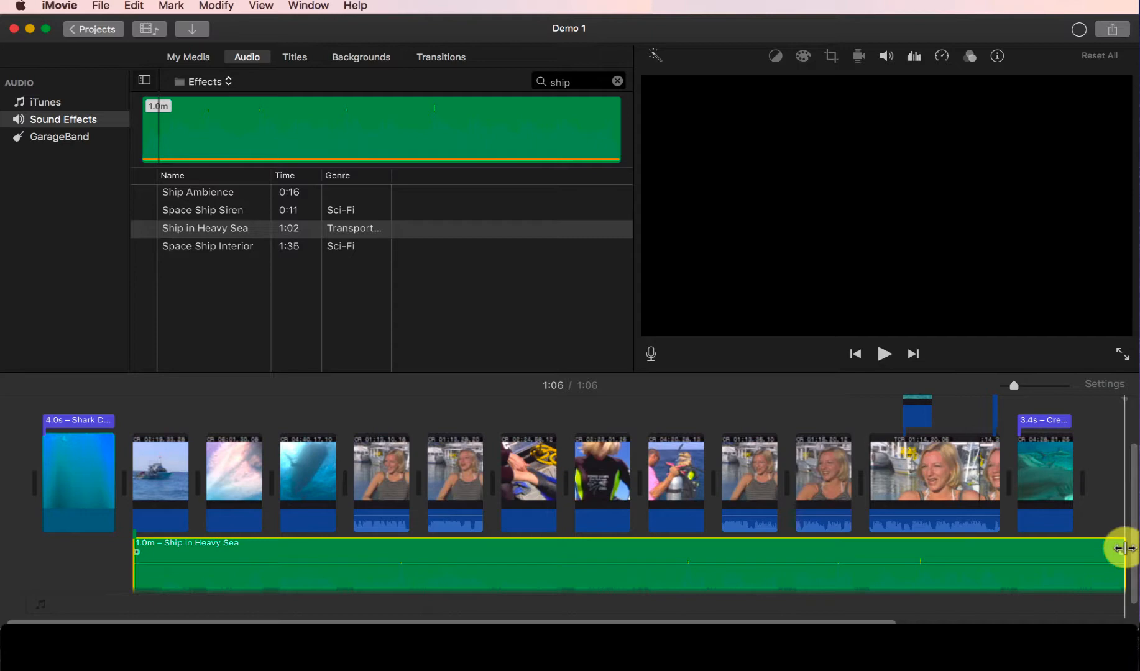
{"action": "left_click_drag", "start_coordinate": [1122, 548], "coordinate": [338, 570]}
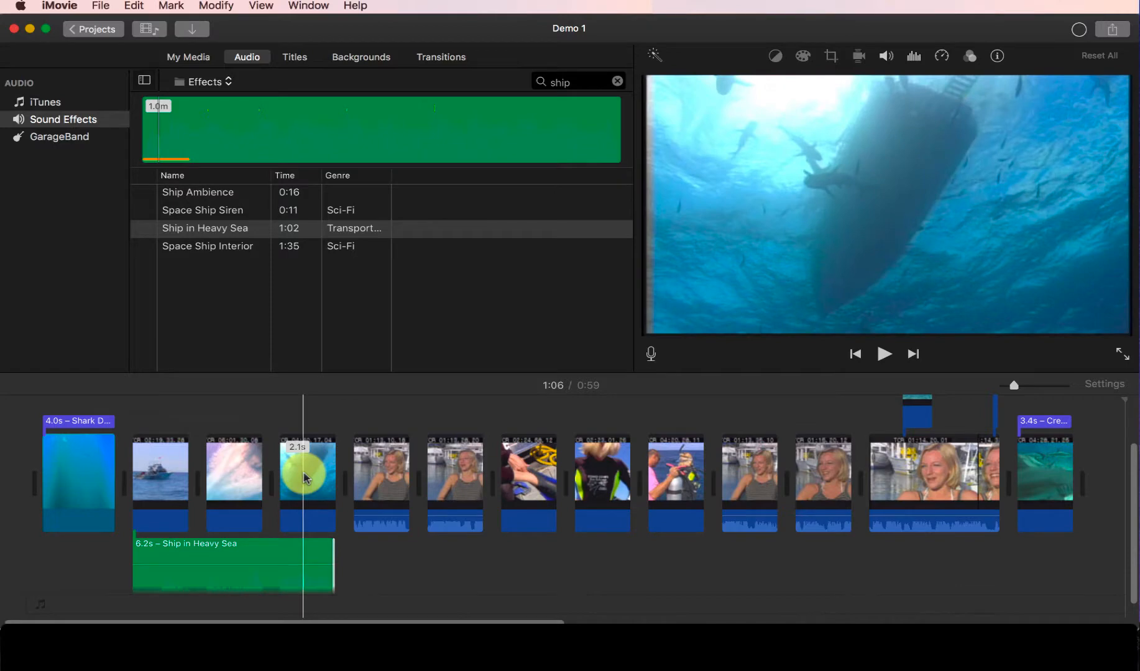
{"action": "left_click", "coordinate": [135, 426]}
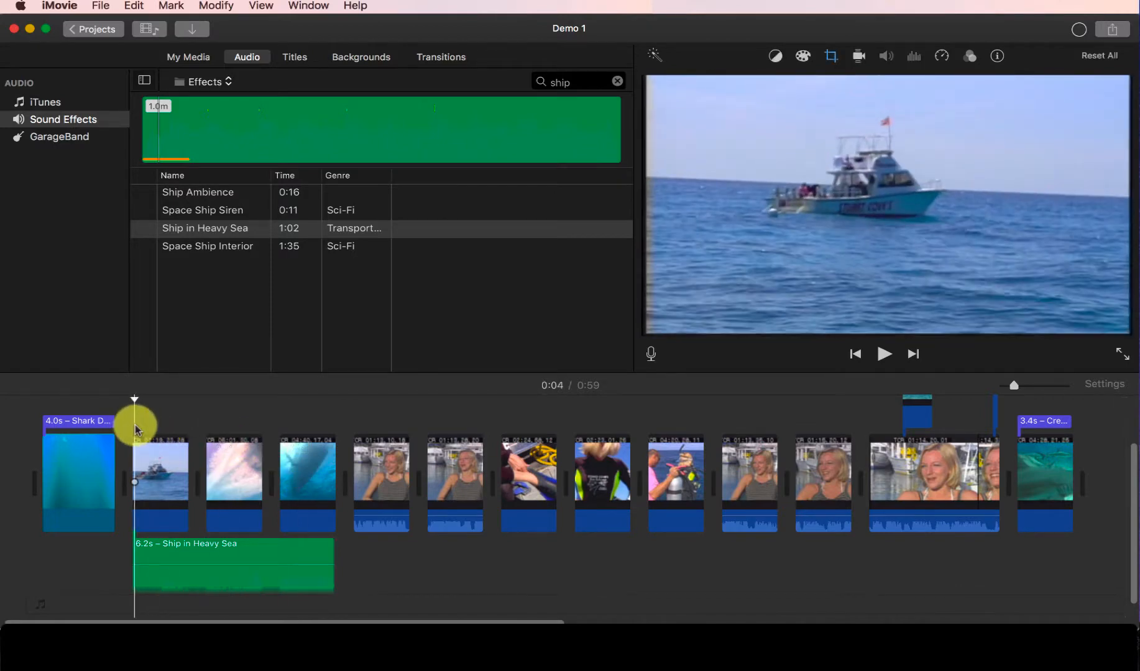
{"action": "left_click", "coordinate": [885, 354]}
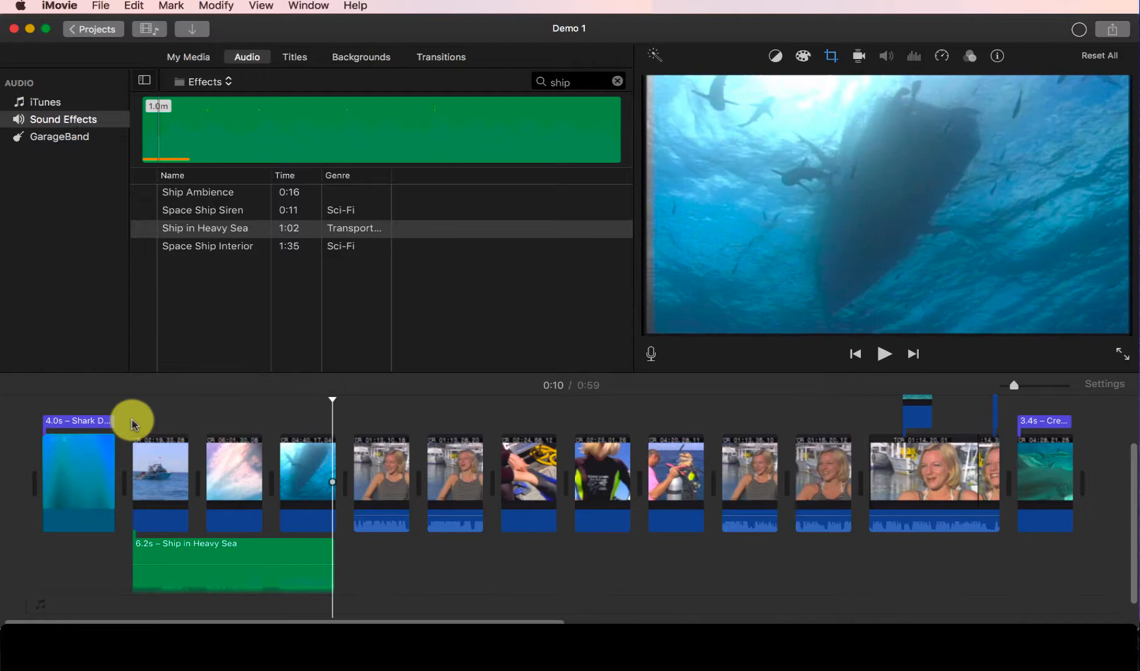
- Raise the Ship in Heavy Sea volume to 400%, lower it, and preview the boat clip
{"action": "left_click", "coordinate": [134, 473]}
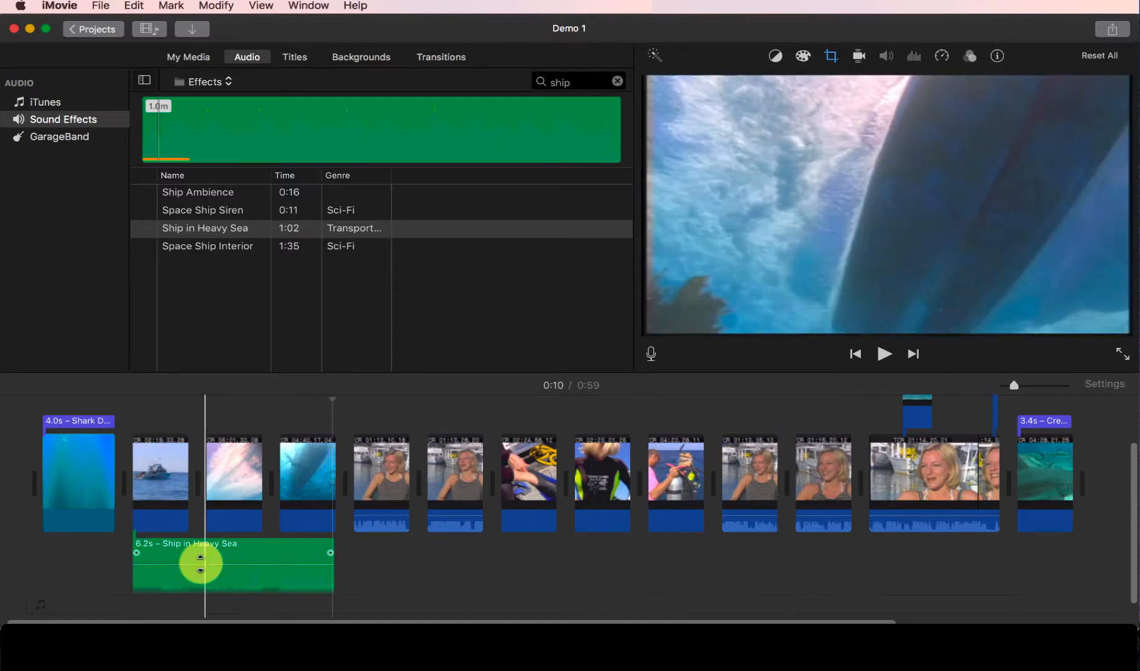
{"action": "left_click_drag", "start_coordinate": [202, 572], "coordinate": [201, 549]}
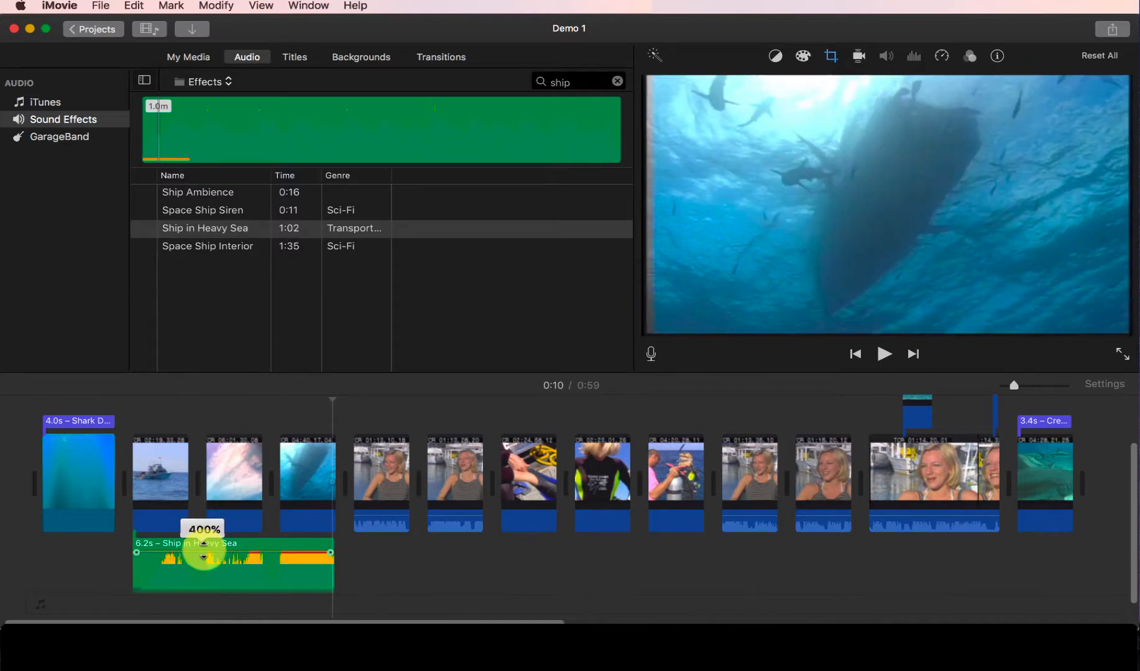
{"action": "left_click_drag", "start_coordinate": [204, 557], "coordinate": [204, 571]}
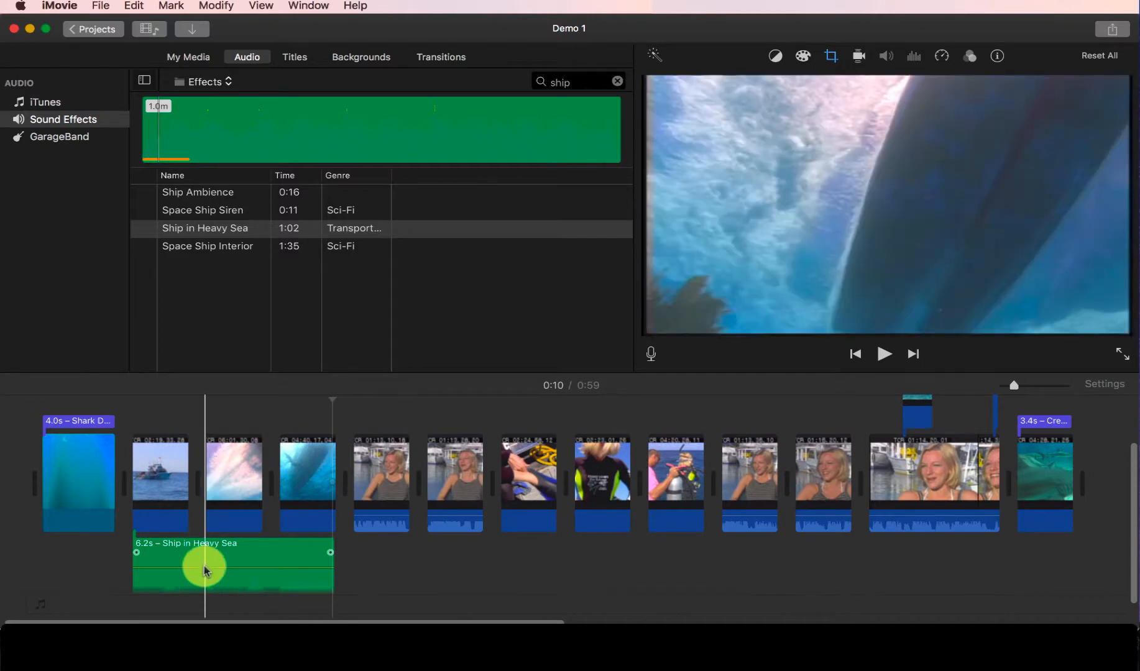
{"action": "left_click_drag", "start_coordinate": [206, 569], "coordinate": [132, 508]}
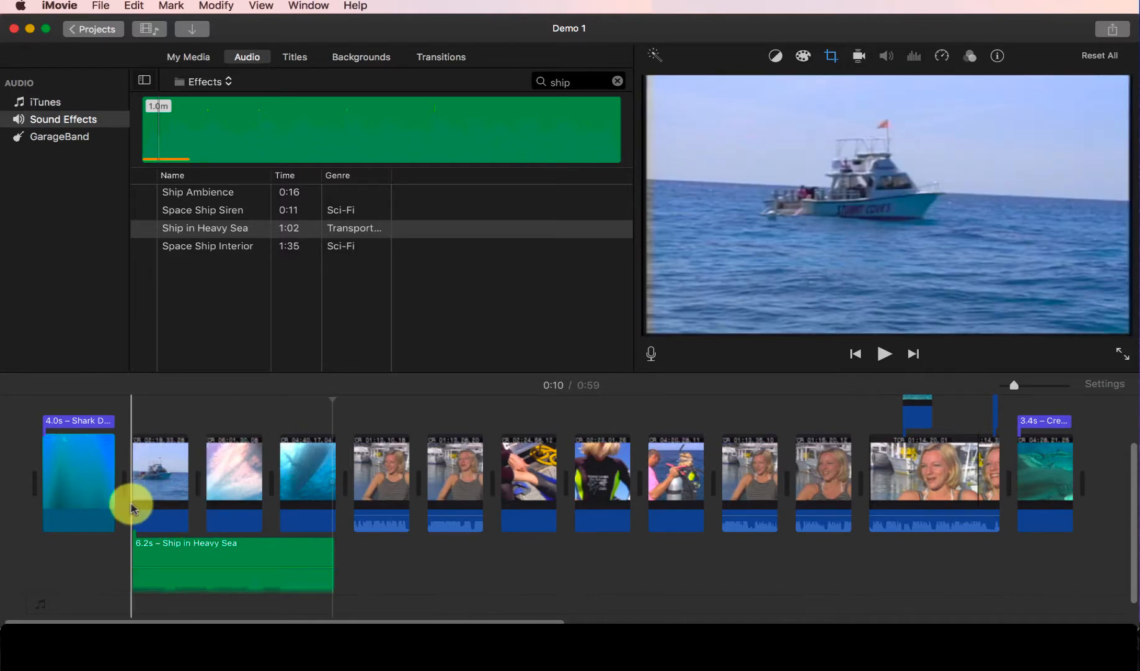
{"action": "left_click_drag", "start_coordinate": [135, 509], "coordinate": [141, 509]}
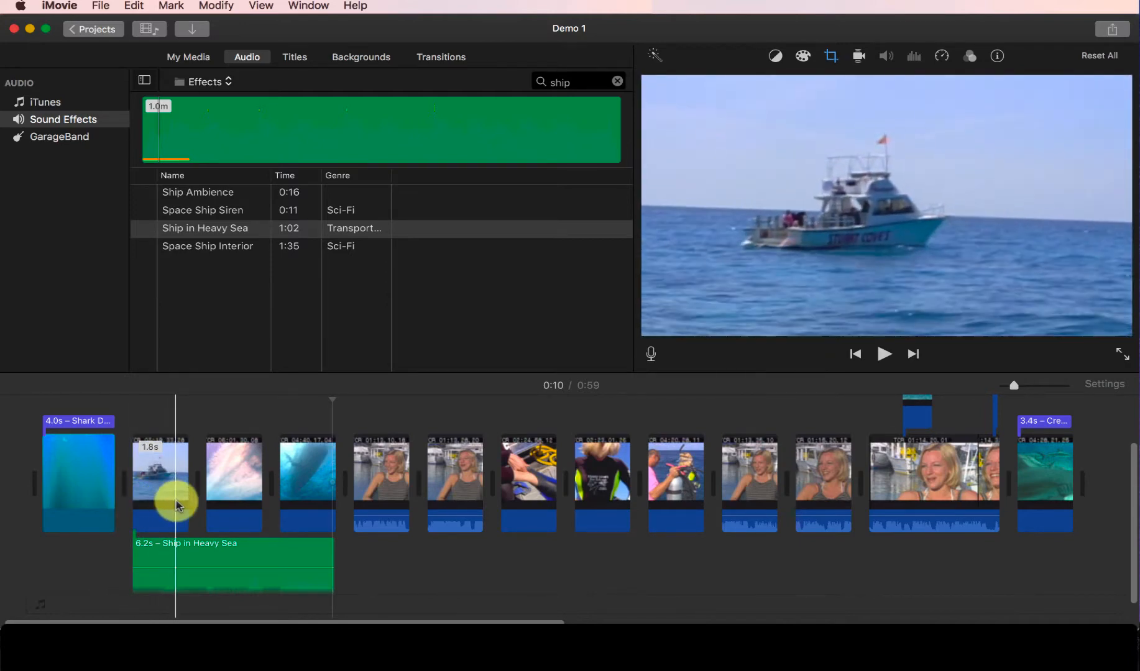
{"action": "mouse_move", "coordinate": [179, 506]}
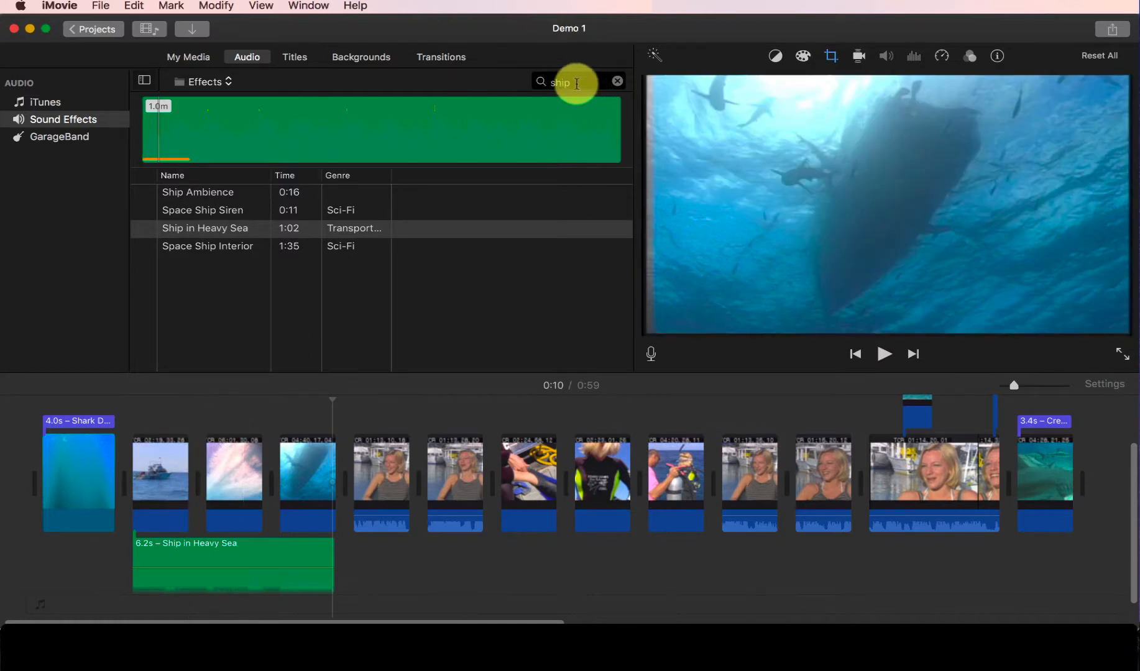
- Search sound effects for 'sea' and pick Seagulls for the opening clips
{"action": "type", "text": "s"}
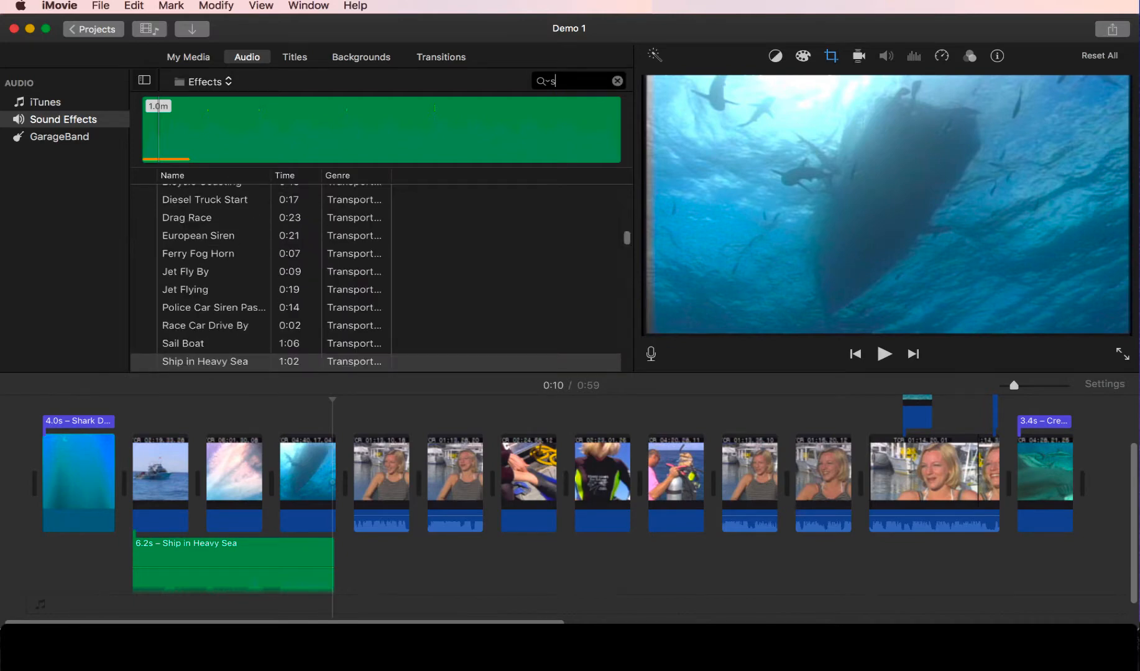
{"action": "type", "text": "ea"}
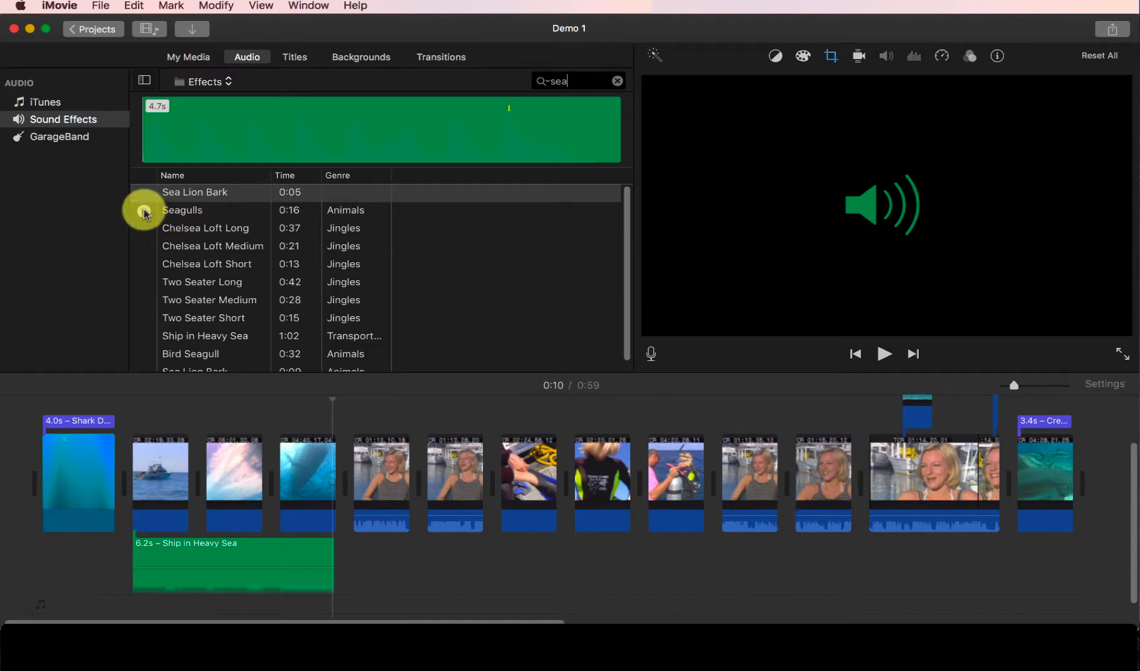
{"action": "left_click", "coordinate": [183, 211]}
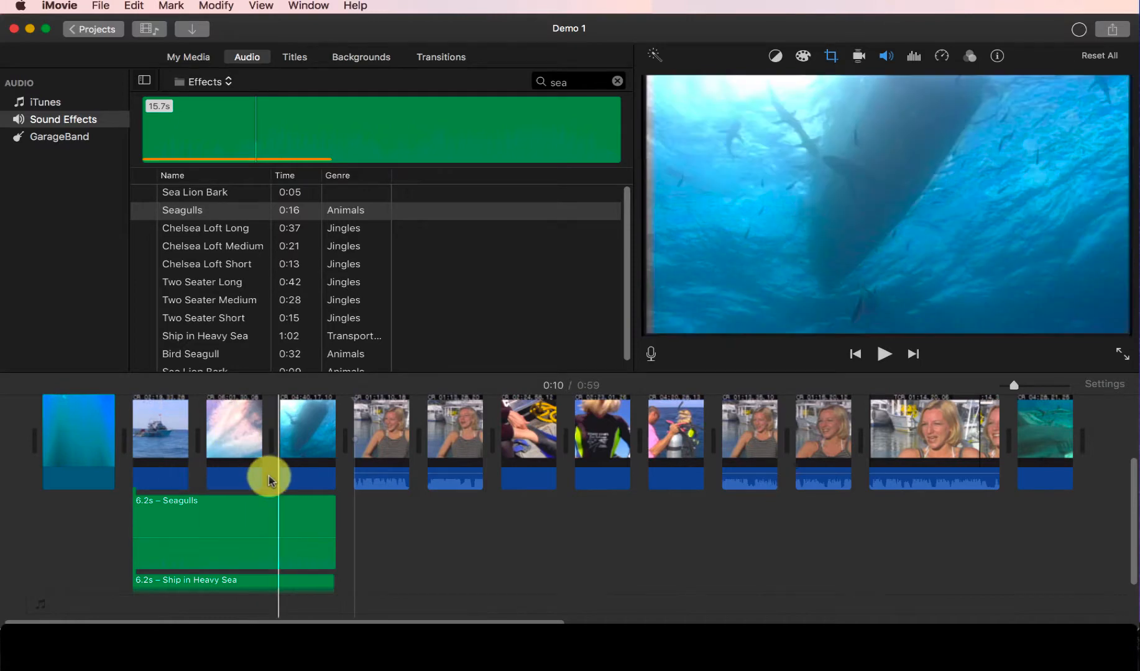
- Move Seagulls under the first interview clip and trim it to 4.3 seconds
{"action": "left_click", "coordinate": [245, 518]}
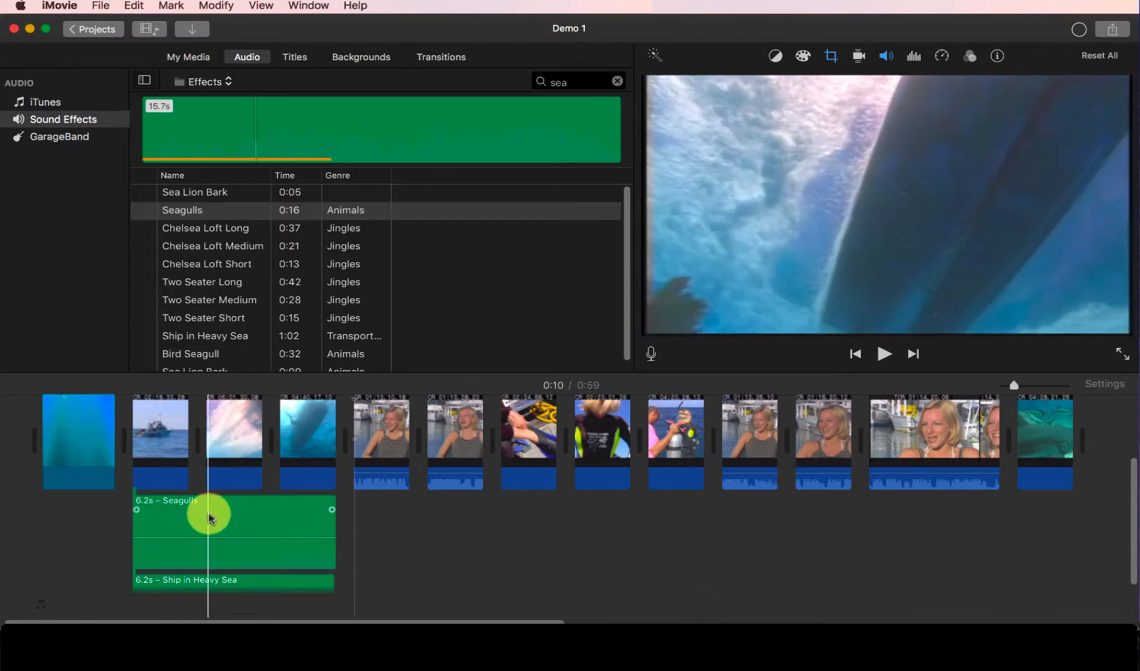
{"action": "left_click", "coordinate": [452, 451]}
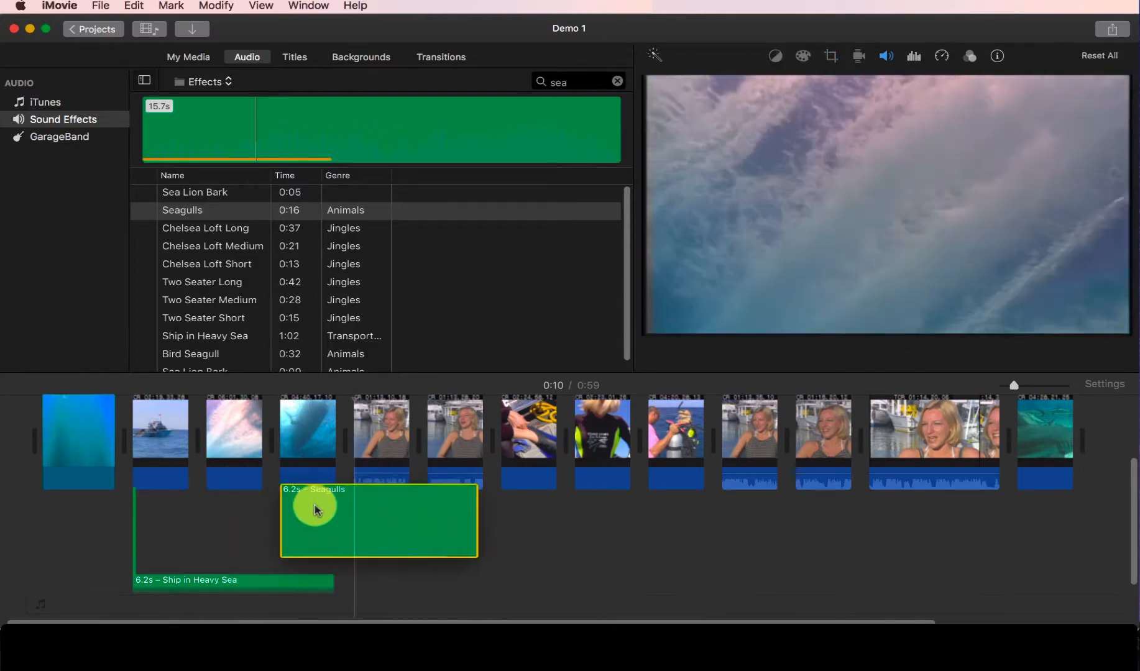
{"action": "left_click_drag", "start_coordinate": [313, 509], "coordinate": [614, 517]}
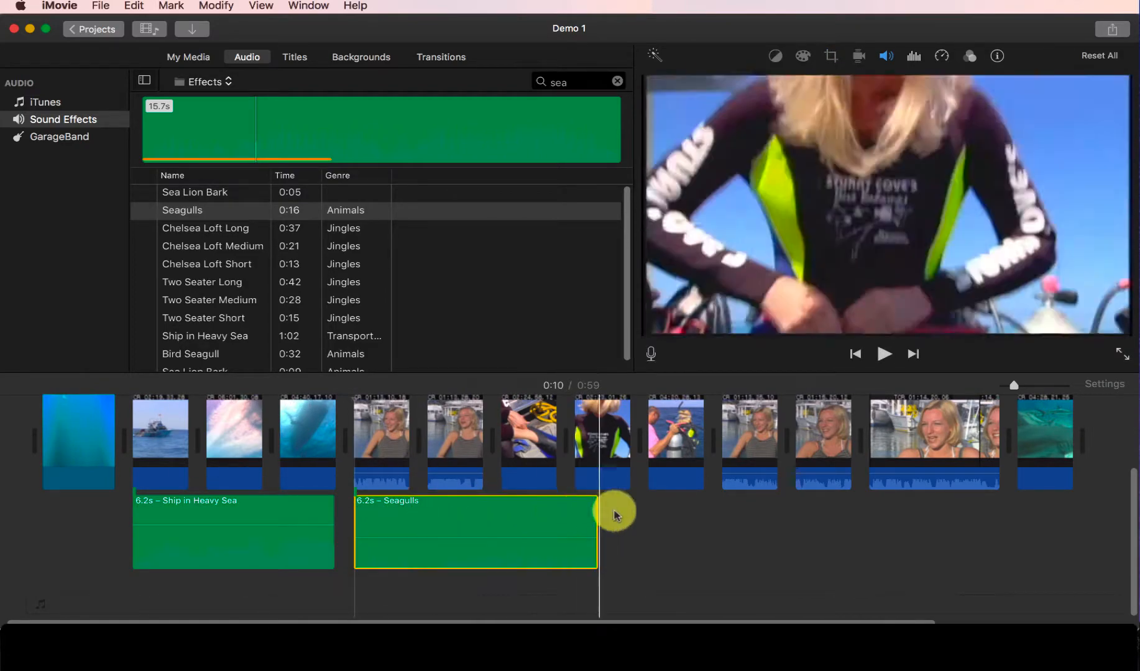
{"action": "left_click_drag", "start_coordinate": [613, 510], "coordinate": [478, 509]}
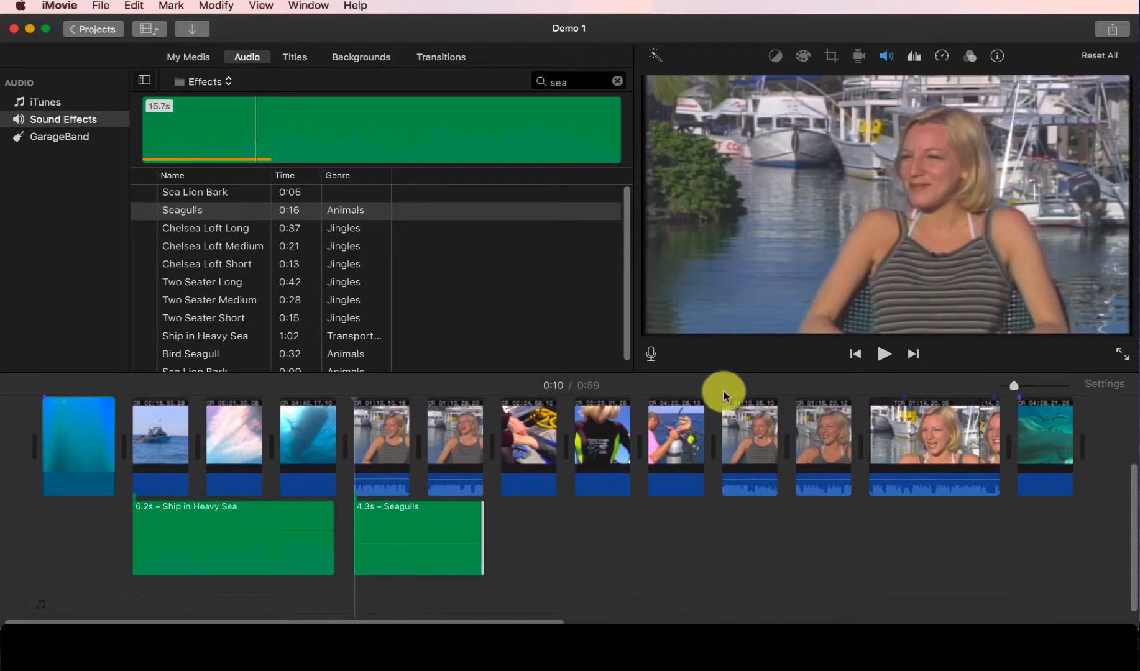
{"action": "left_click", "coordinate": [884, 355]}
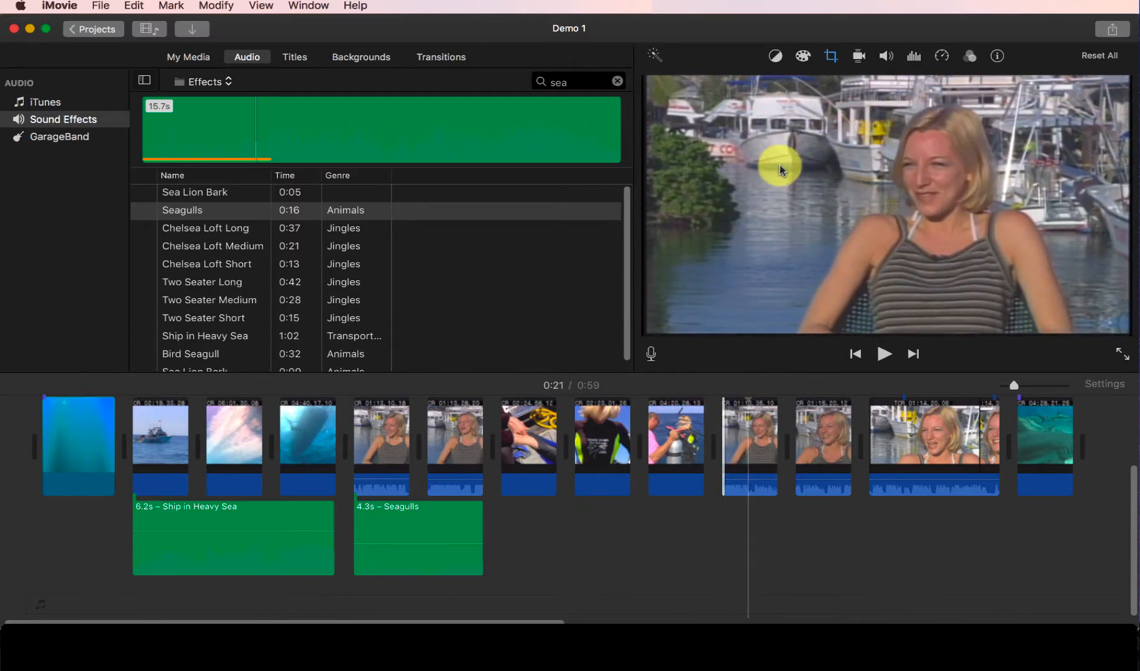
{"action": "mouse_move", "coordinate": [1032, 248]}
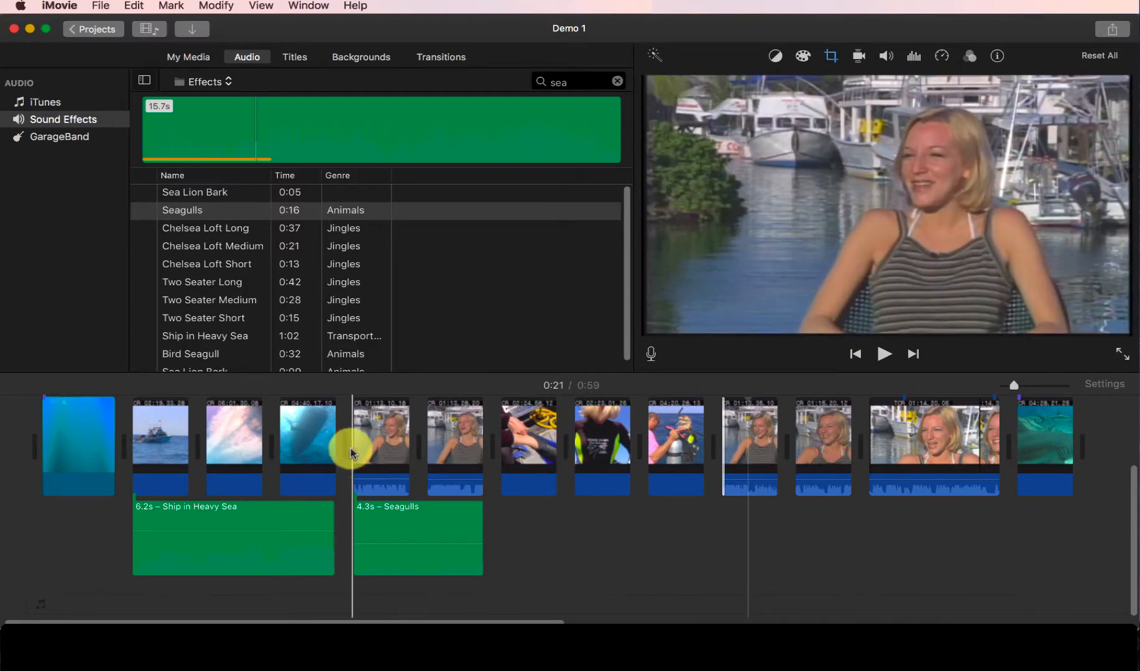
{"action": "left_click", "coordinate": [884, 355]}
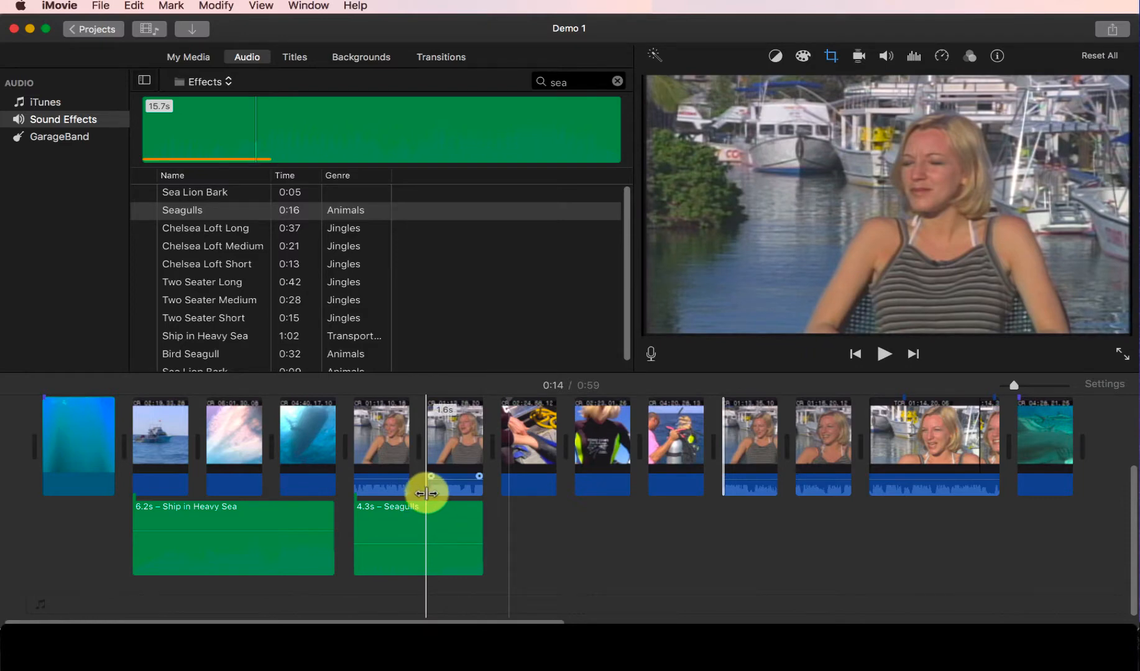
{"action": "left_click_drag", "start_coordinate": [426, 495], "coordinate": [443, 502]}
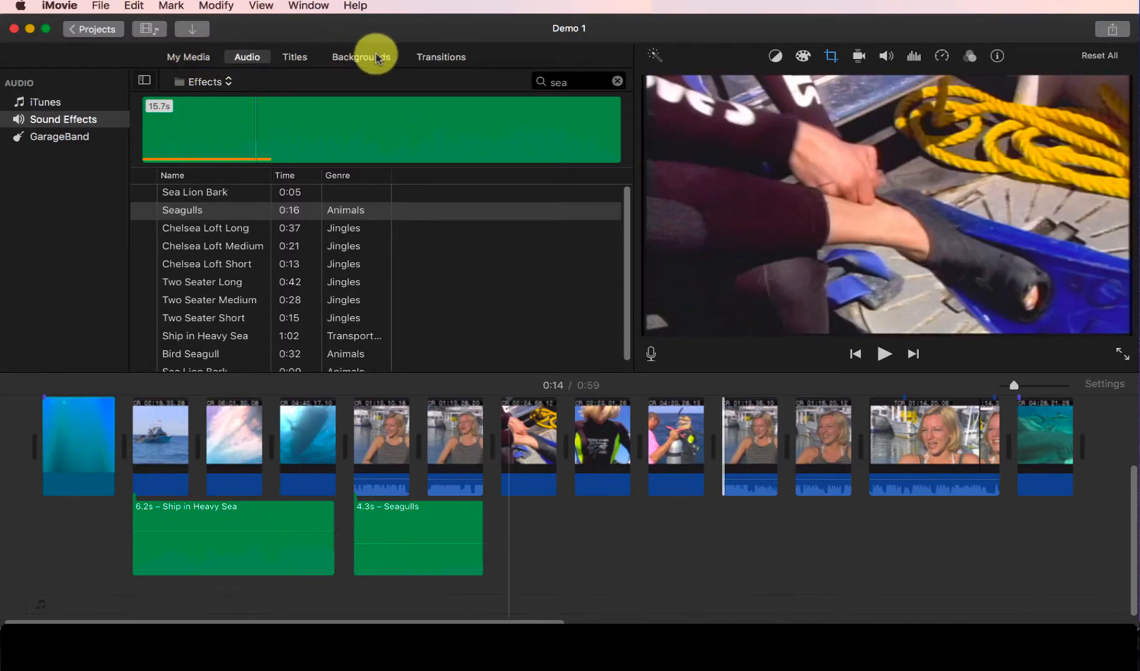
- Preview the Bright track from Theme Music, then return to the Shark Dive Footage media
{"action": "left_click", "coordinate": [206, 81]}
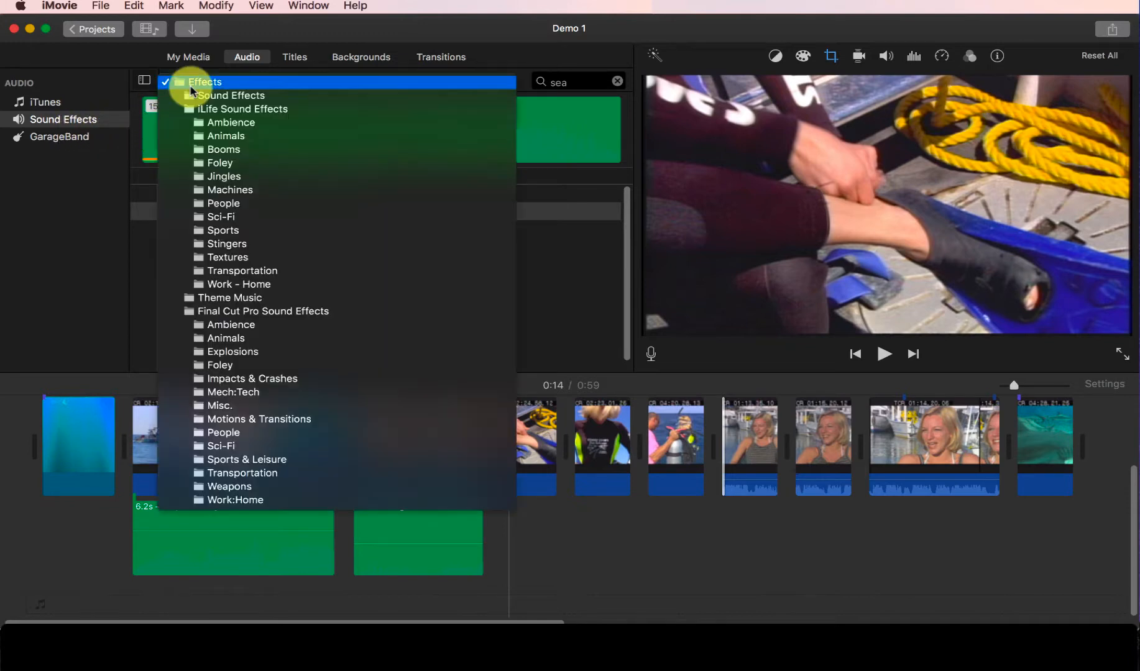
{"action": "left_click", "coordinate": [230, 298]}
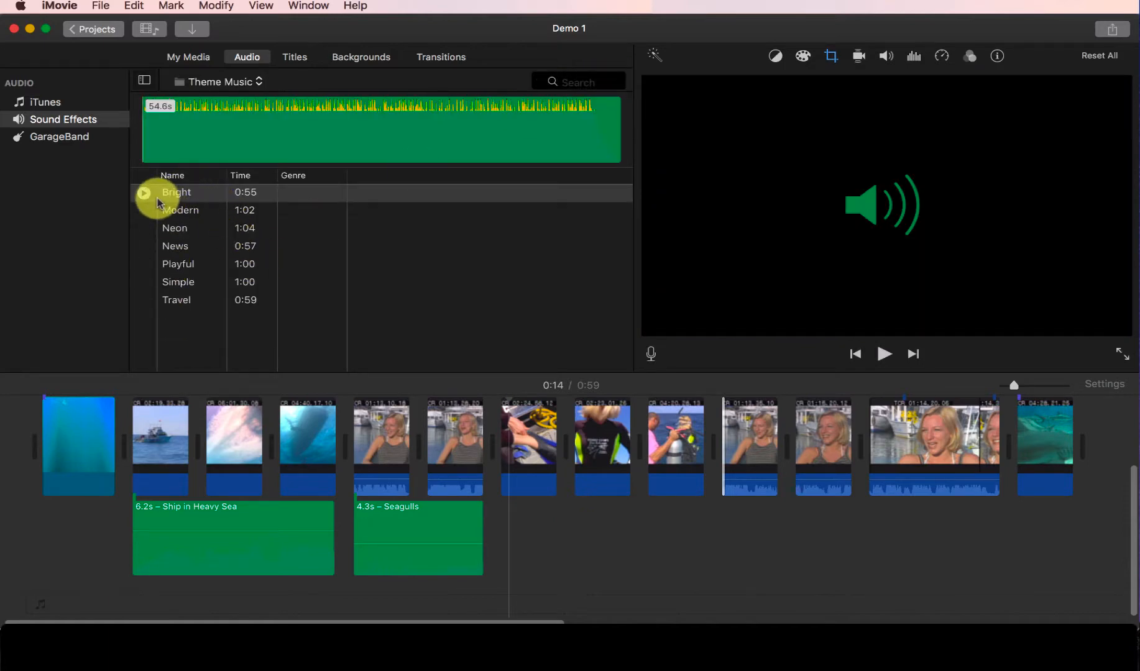
{"action": "left_click", "coordinate": [145, 192]}
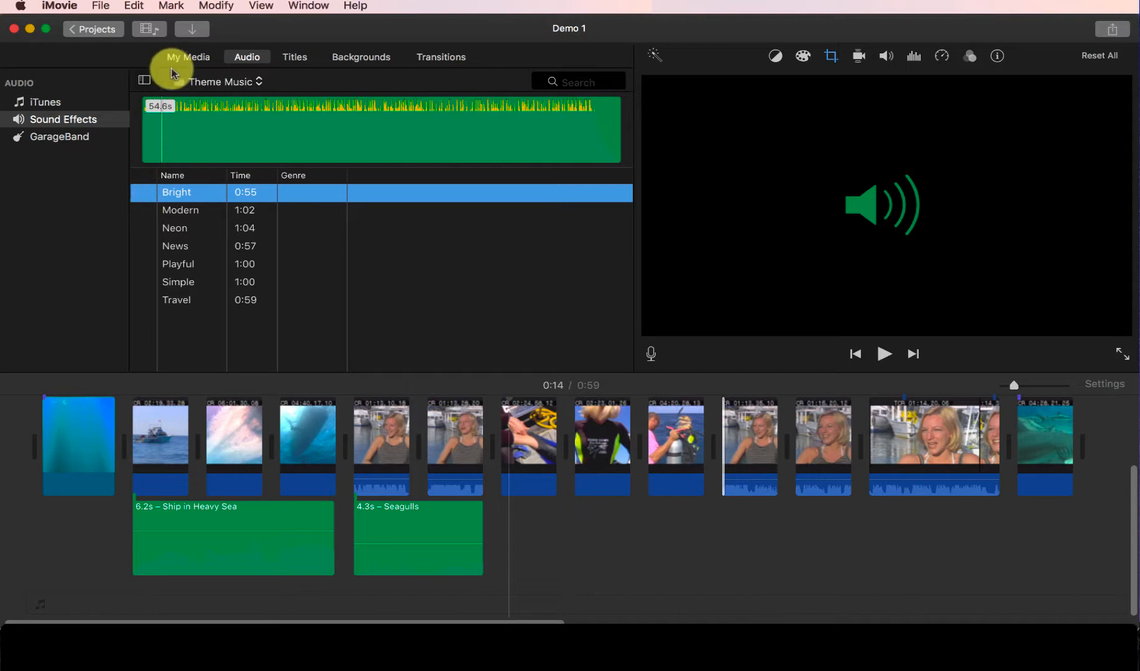
{"action": "left_click", "coordinate": [188, 57]}
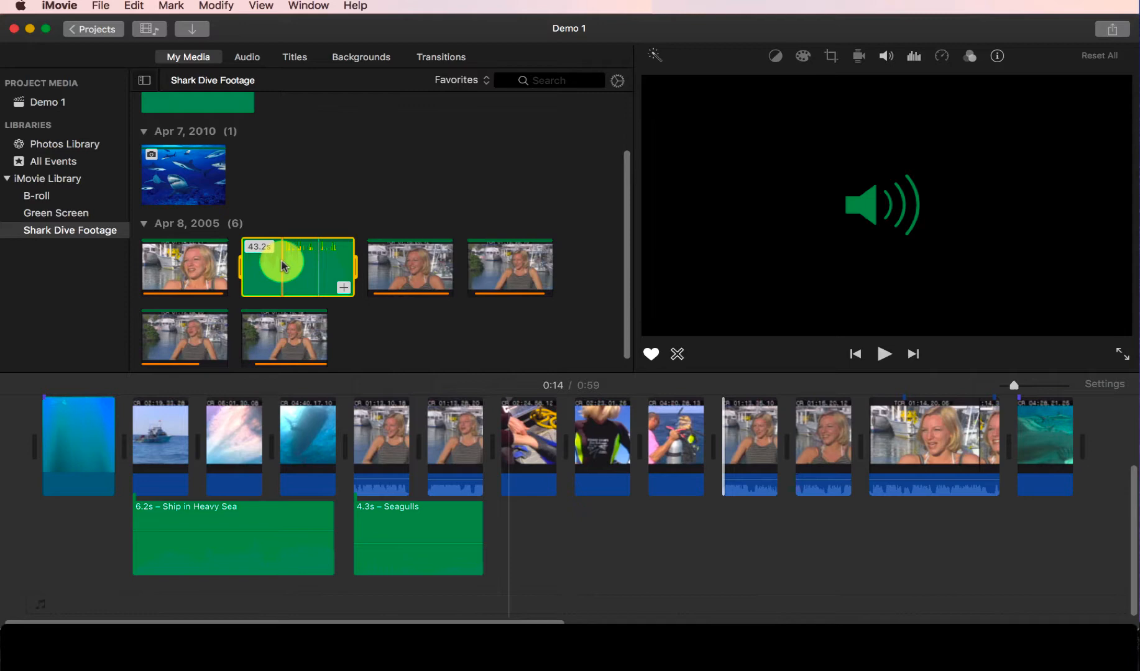
- Drop gears-of-steel into the background music well and return the playhead to the start
{"action": "left_click_drag", "start_coordinate": [297, 267], "coordinate": [87, 549]}
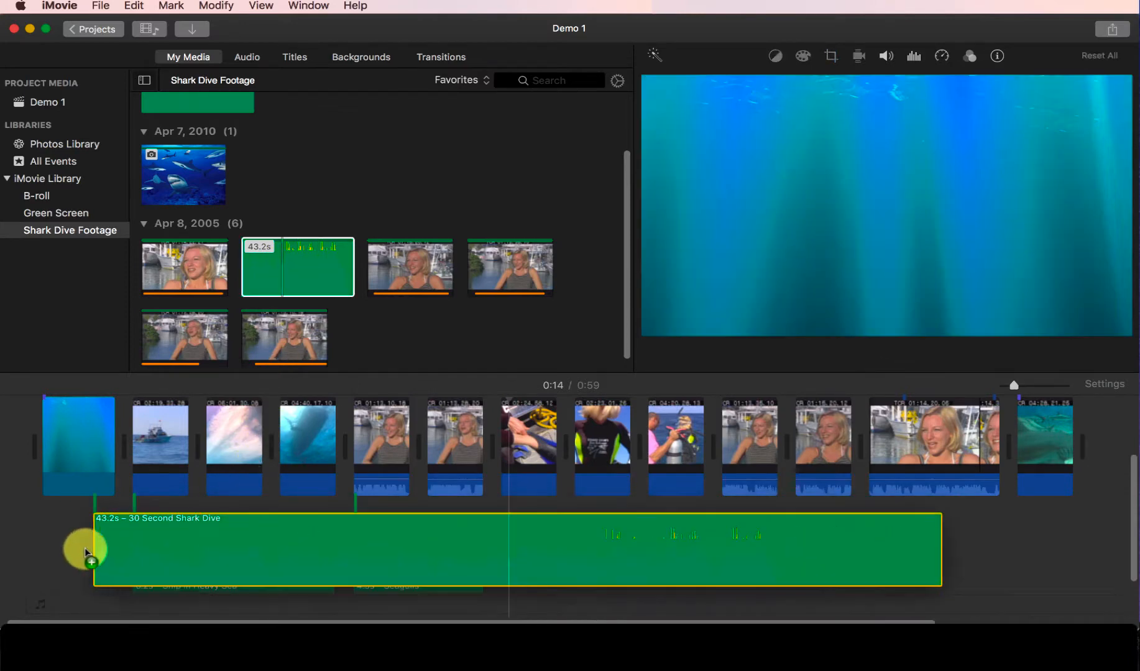
{"action": "left_click_drag", "start_coordinate": [87, 552], "coordinate": [61, 491]}
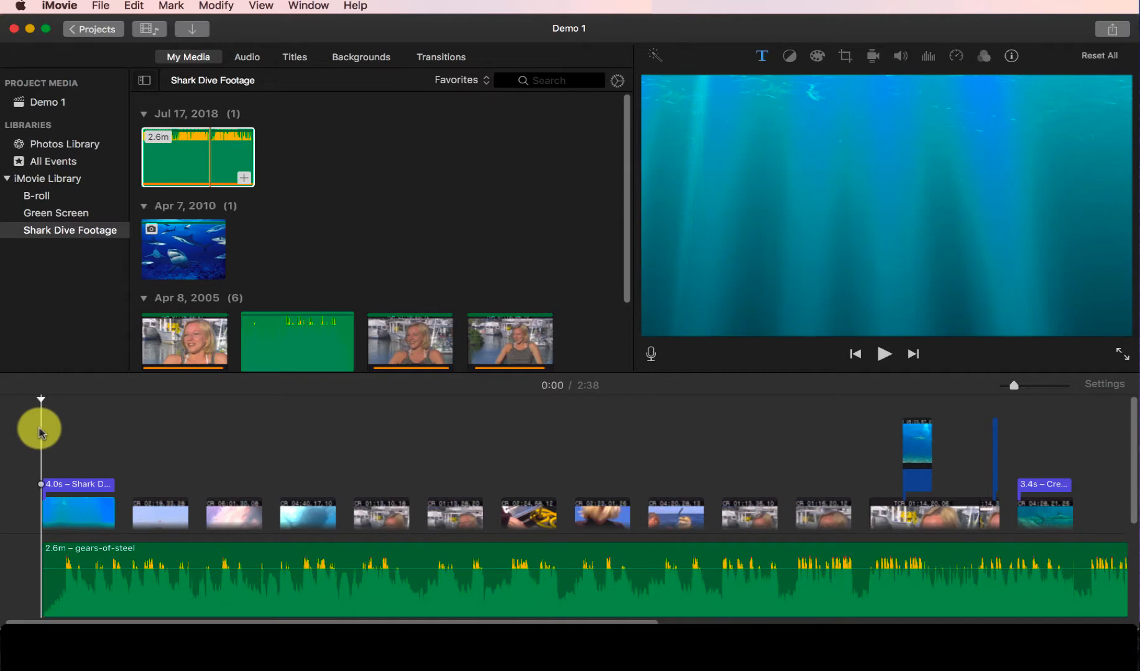
{"action": "left_click", "coordinate": [884, 354]}
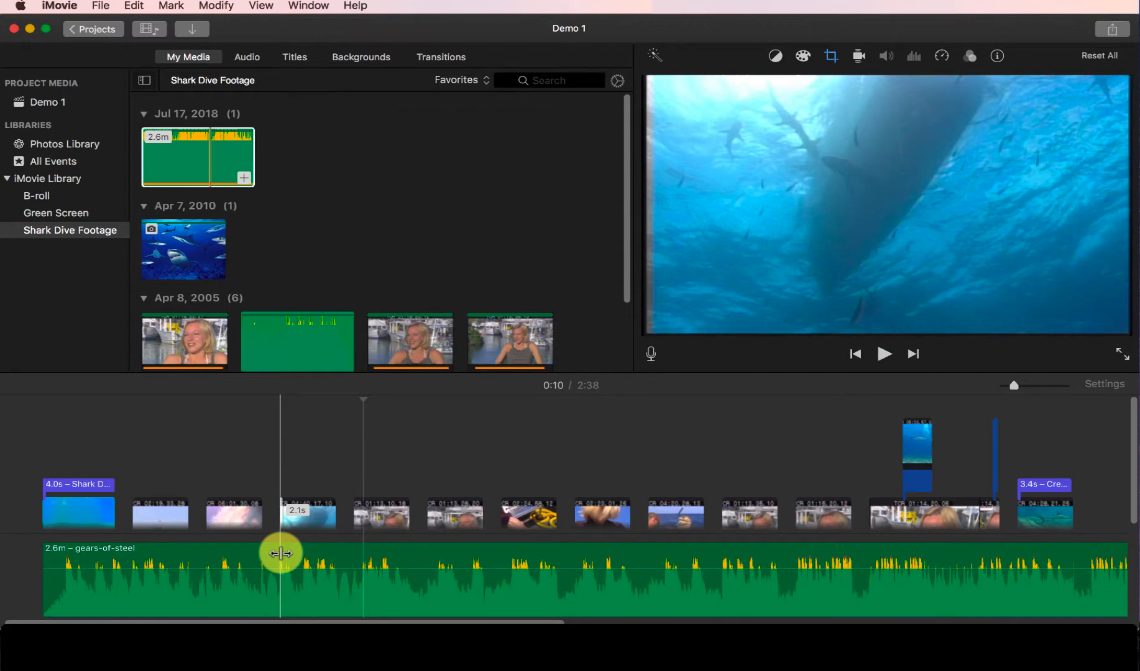
{"action": "left_click_drag", "start_coordinate": [280, 553], "coordinate": [255, 551]}
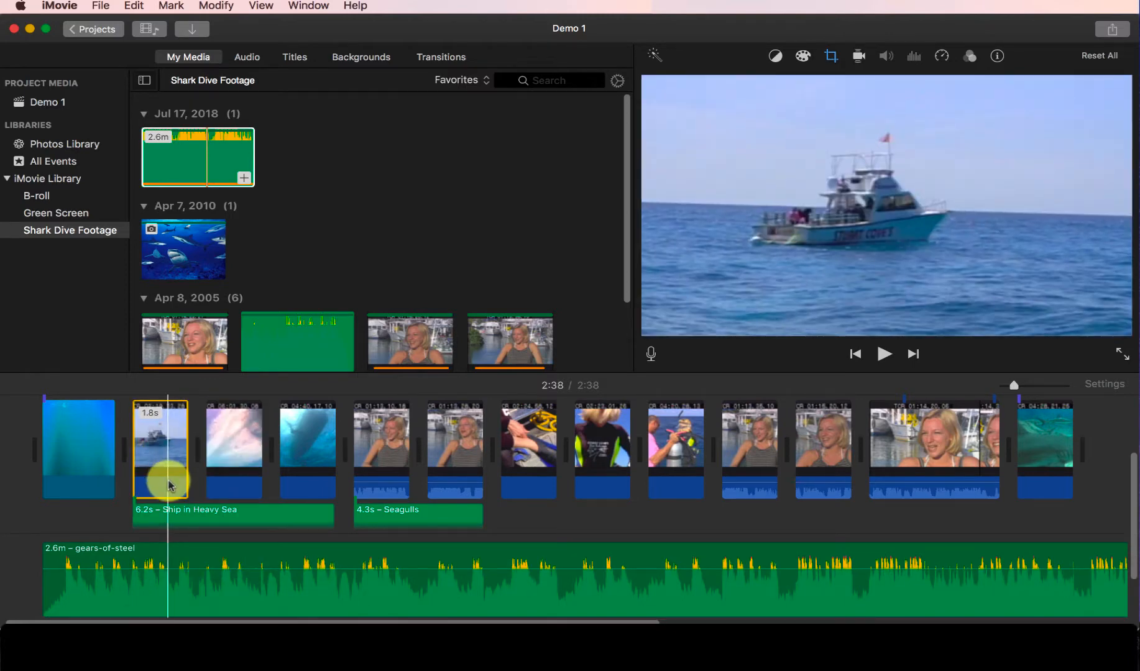
{"action": "mouse_move", "coordinate": [170, 486]}
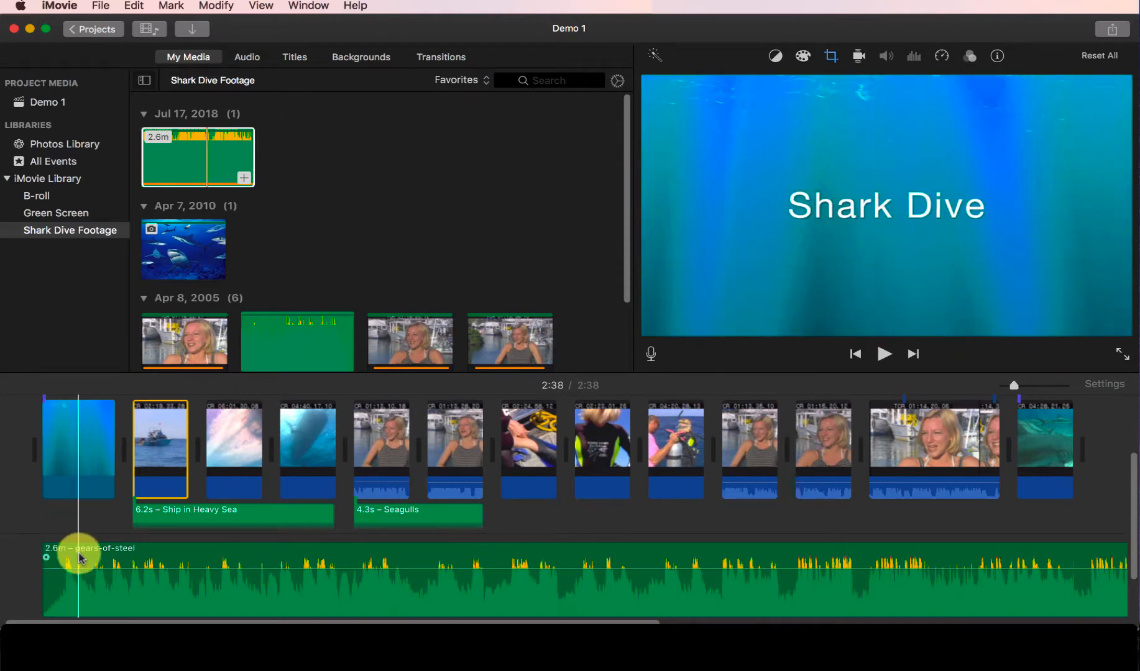
{"action": "left_click", "coordinate": [677, 447]}
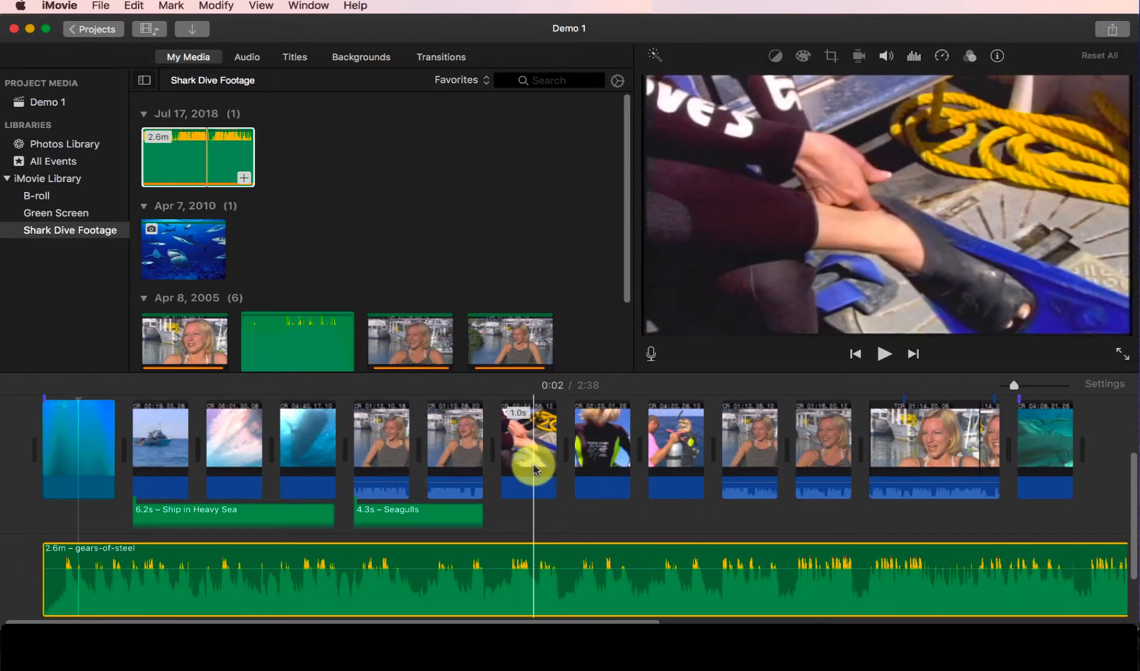
{"action": "left_click", "coordinate": [528, 448]}
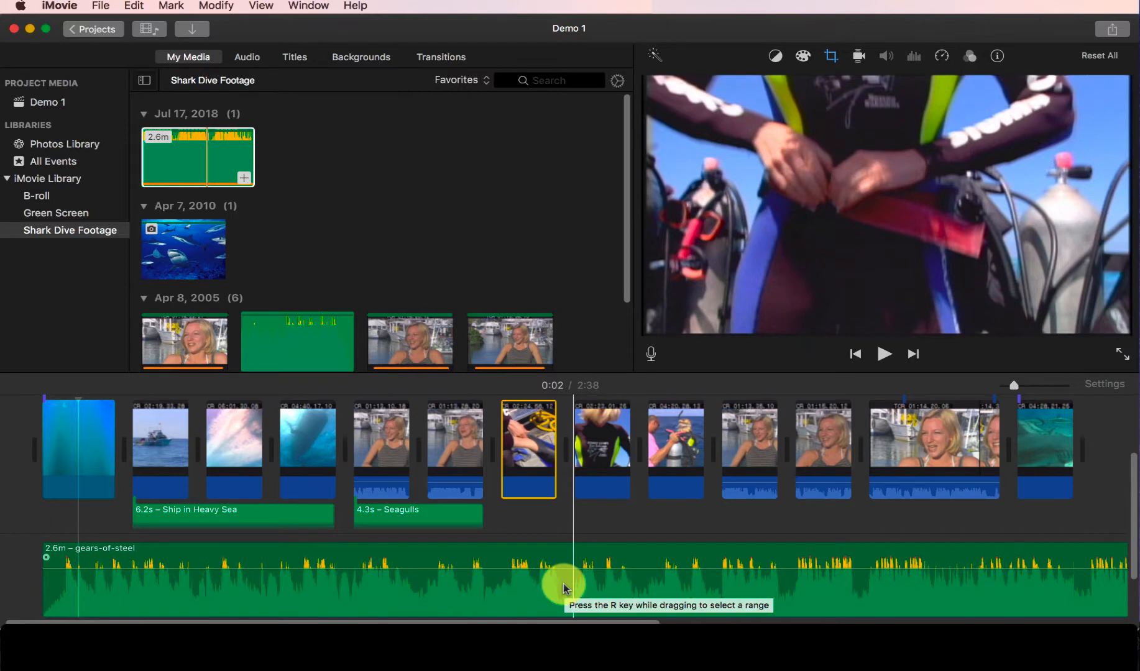
{"action": "mouse_move", "coordinate": [567, 587]}
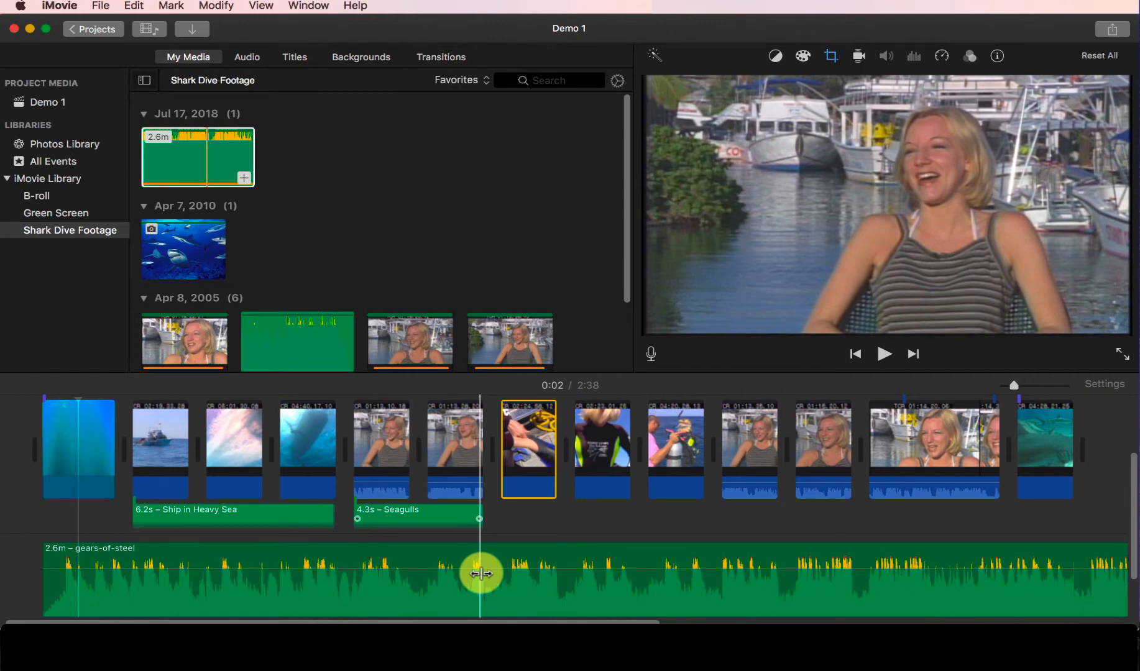
{"action": "mouse_move", "coordinate": [480, 573]}
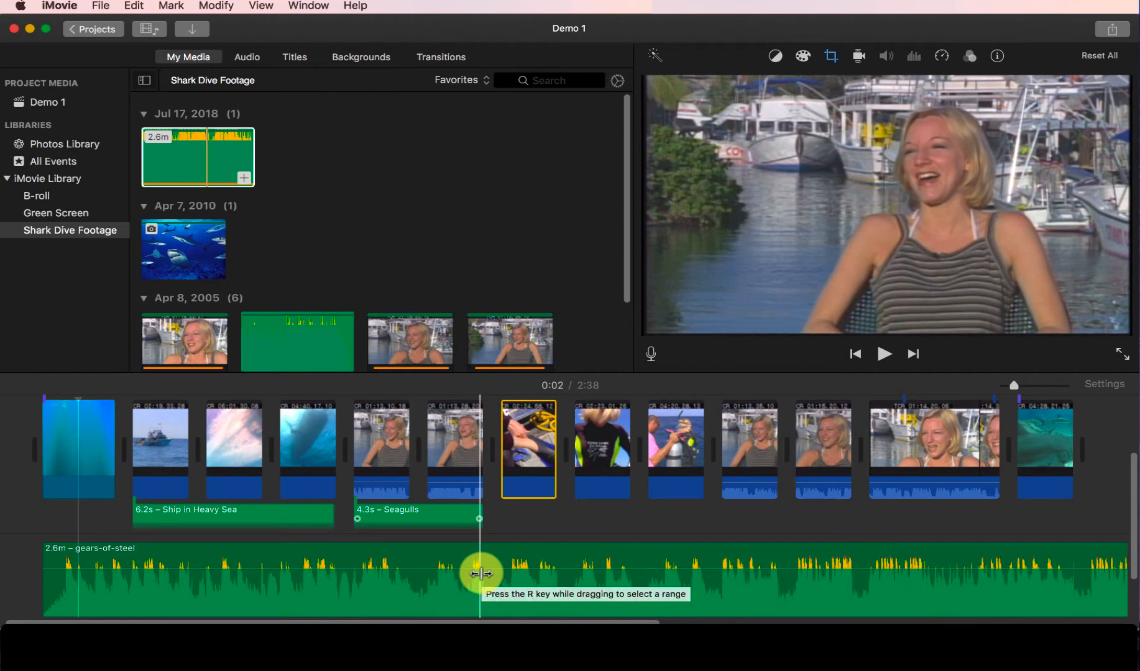